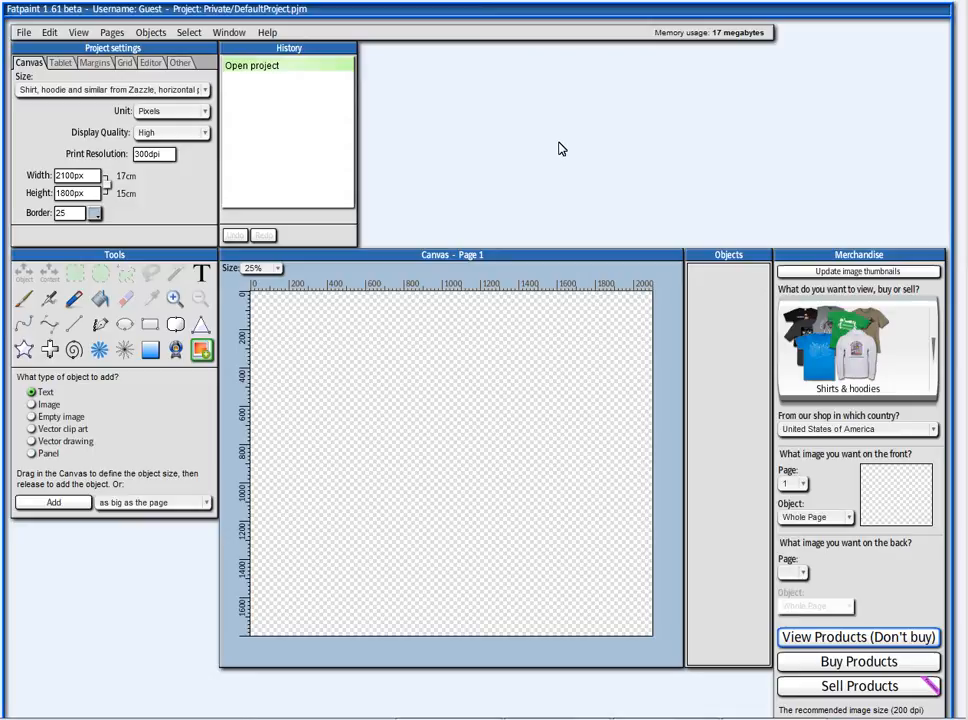
mouse_move(506, 167)
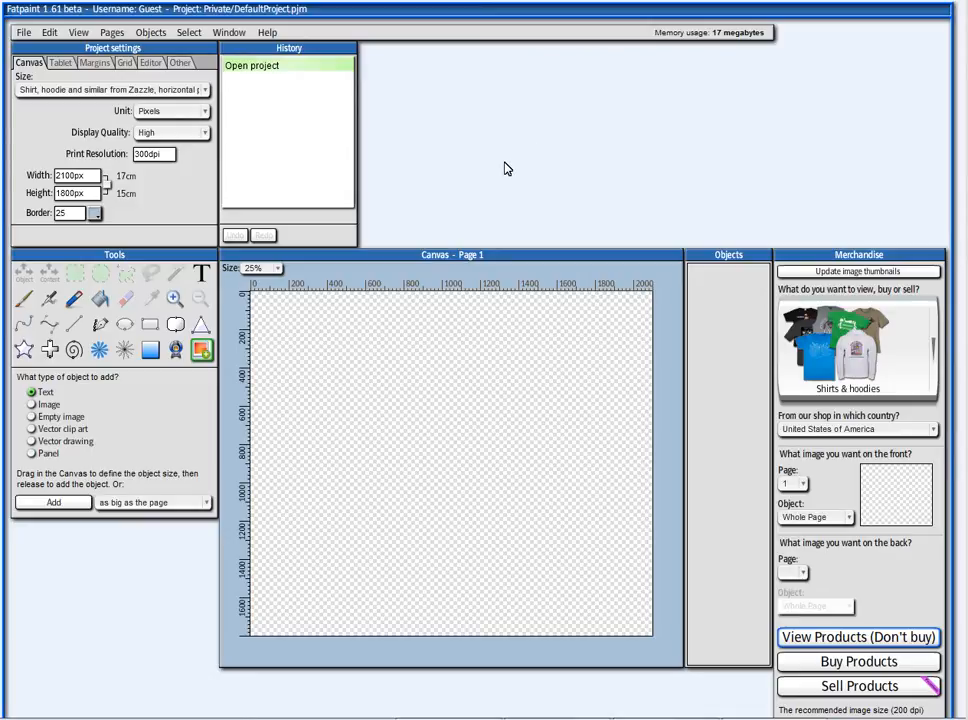
- Add a 'Peace and harmony' text object, resize its box, and place it lower-left
click(165, 34)
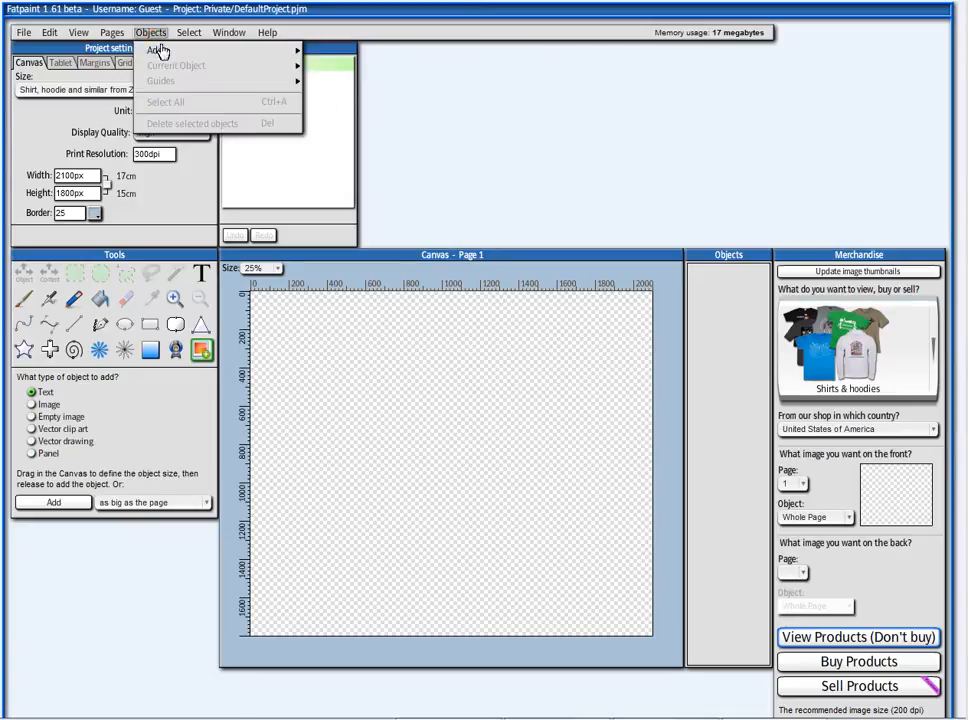
mouse_move(170, 50)
text(Peace and harmony)
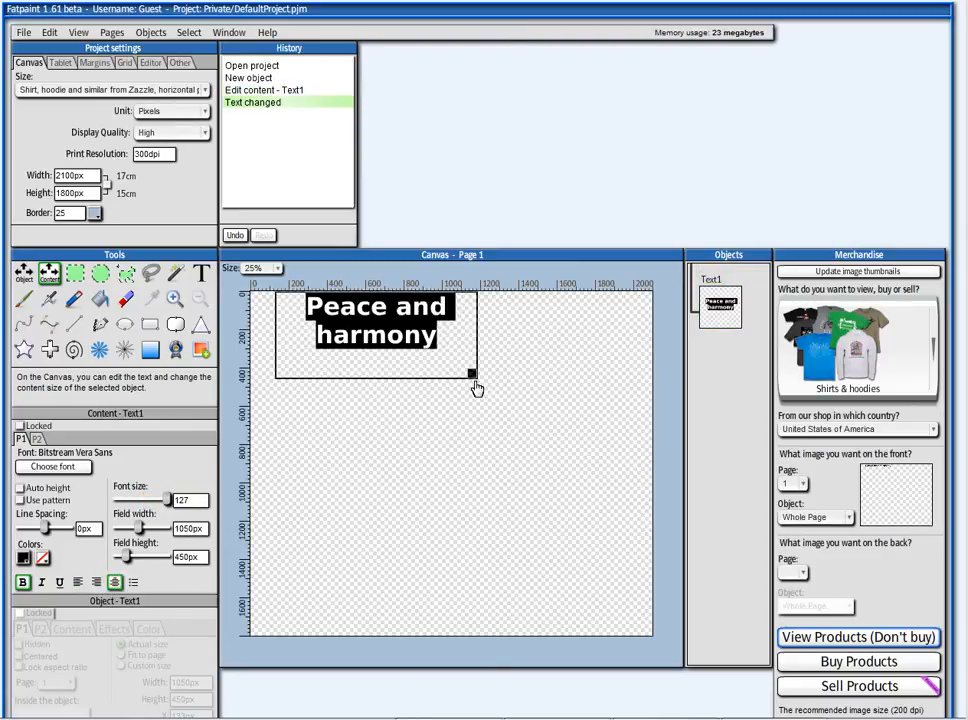
drag(476, 388, 418, 360)
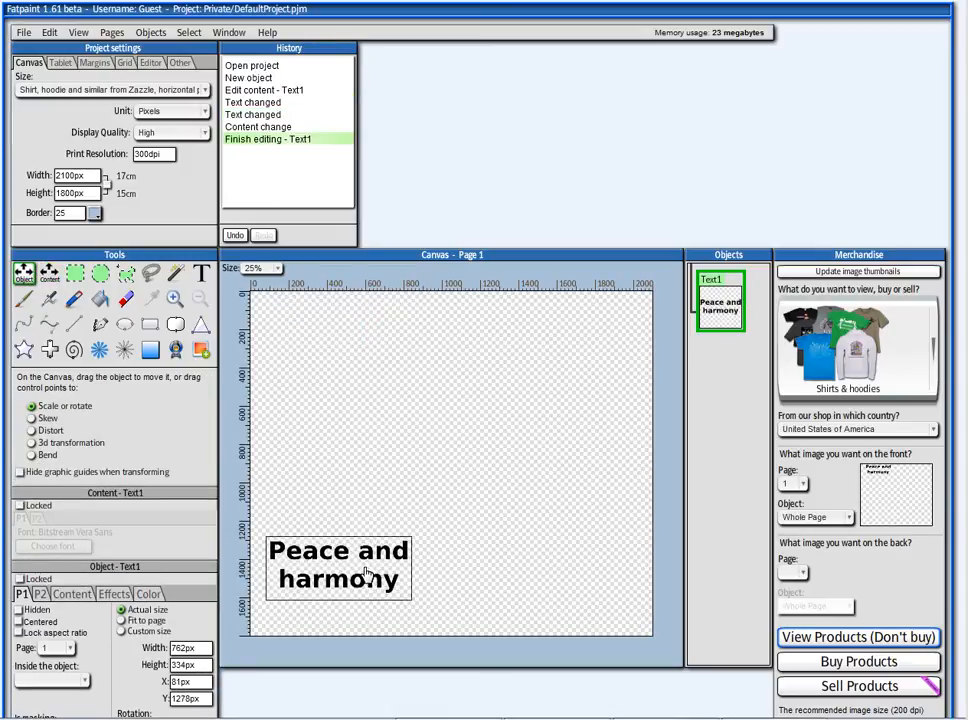
click(160, 33)
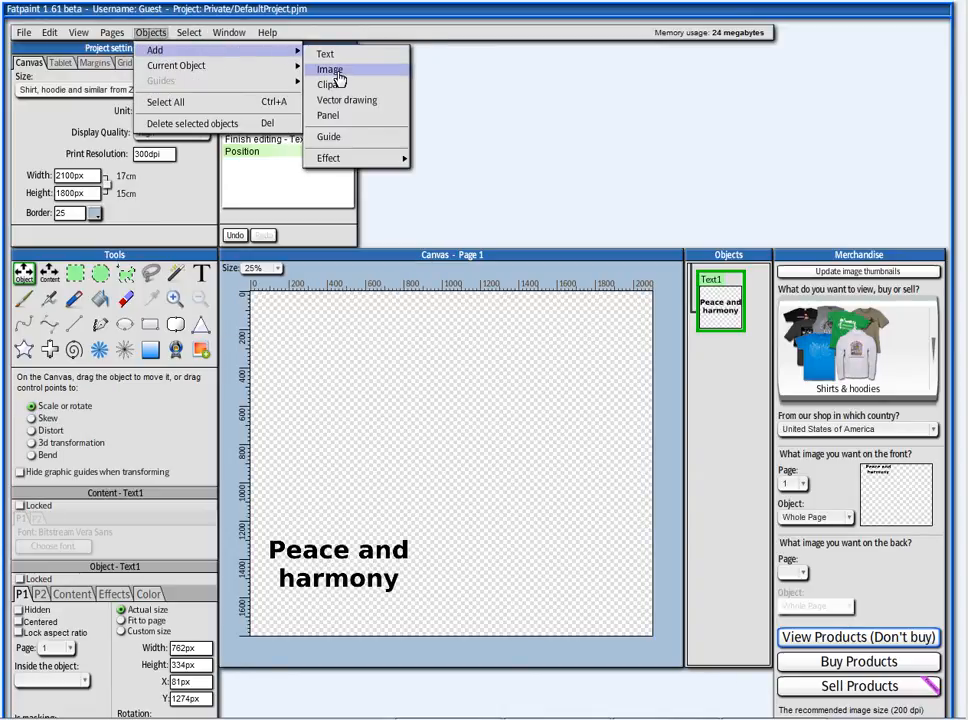
- Place the pink book-cover image from the book-covers collection at 945px × 1152px
click(330, 68)
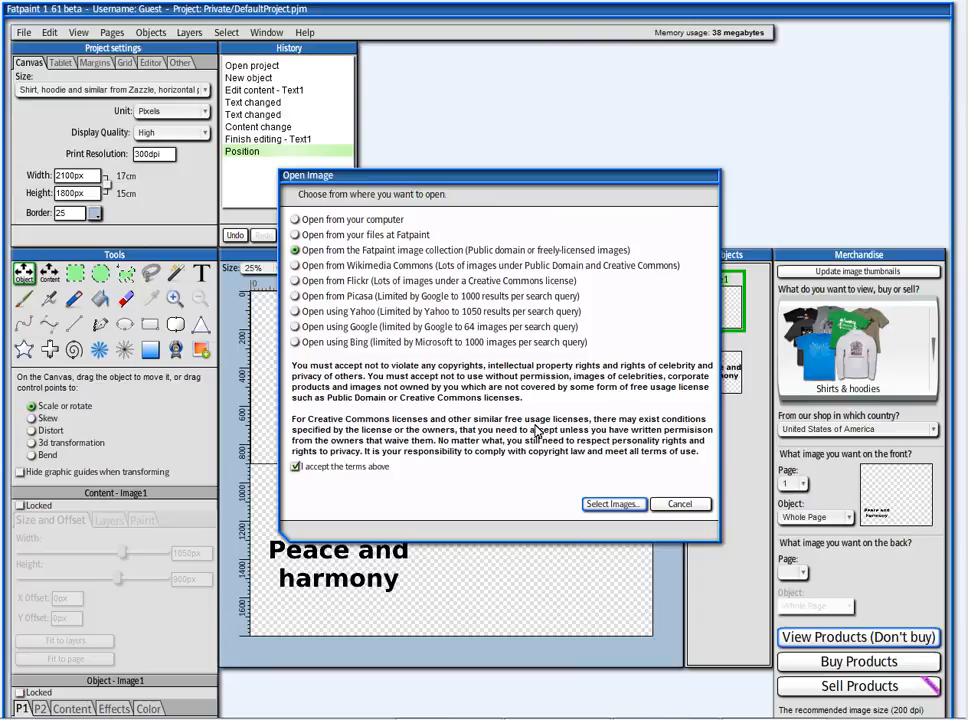
click(614, 503)
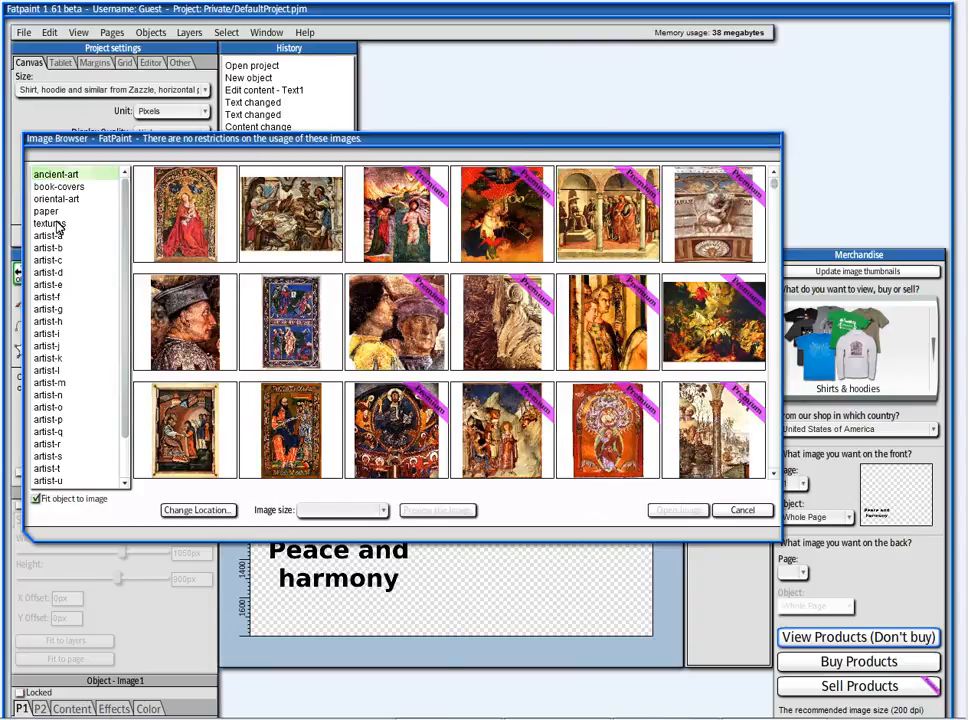
click(58, 187)
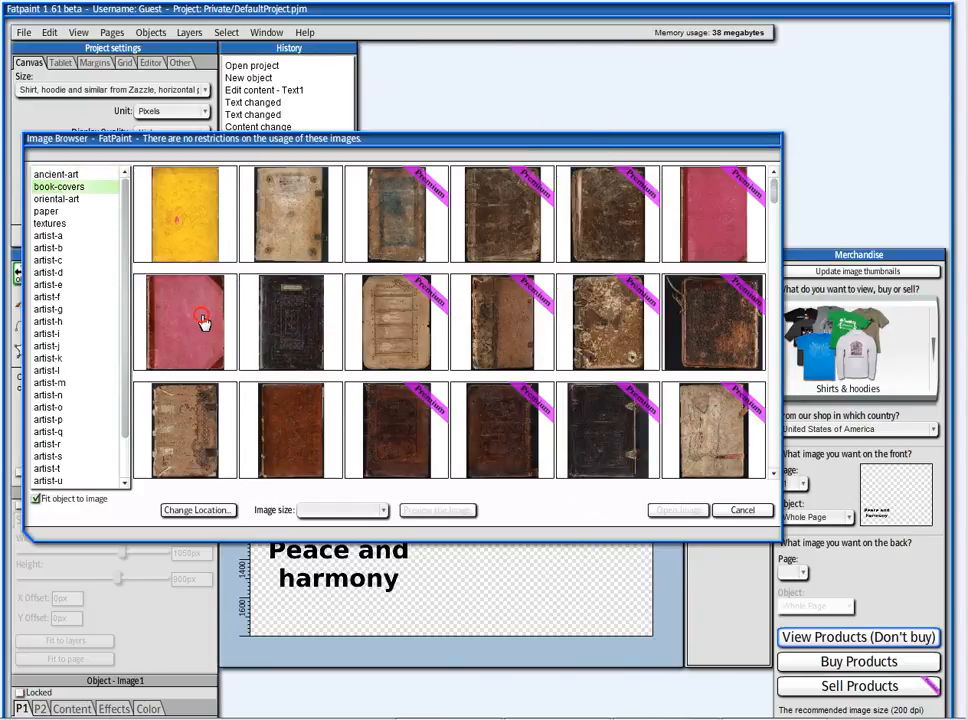
click(205, 320)
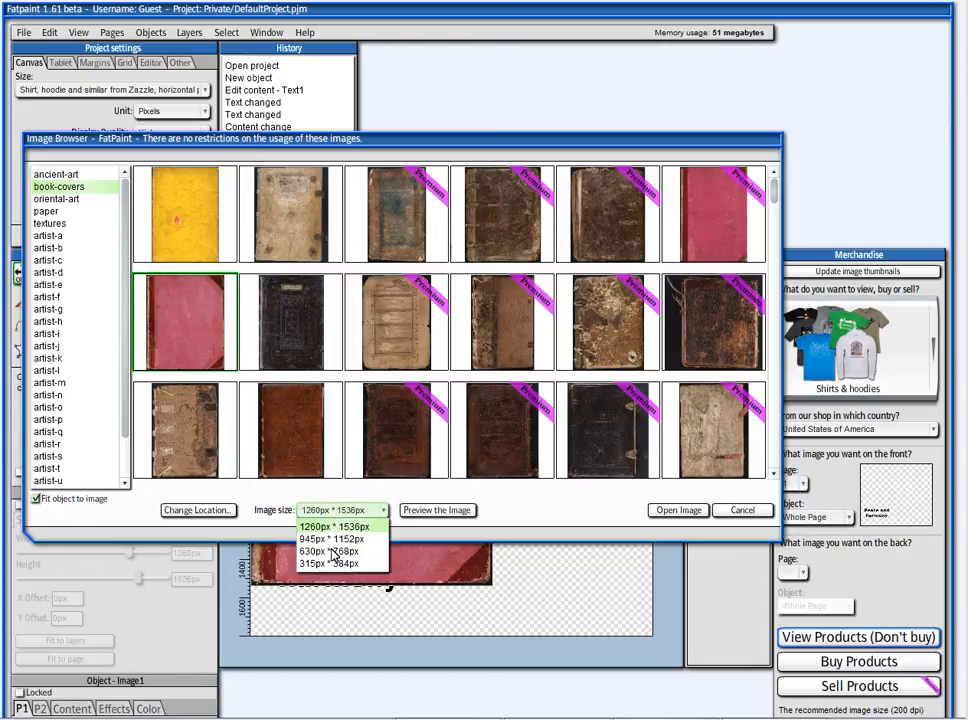
click(322, 551)
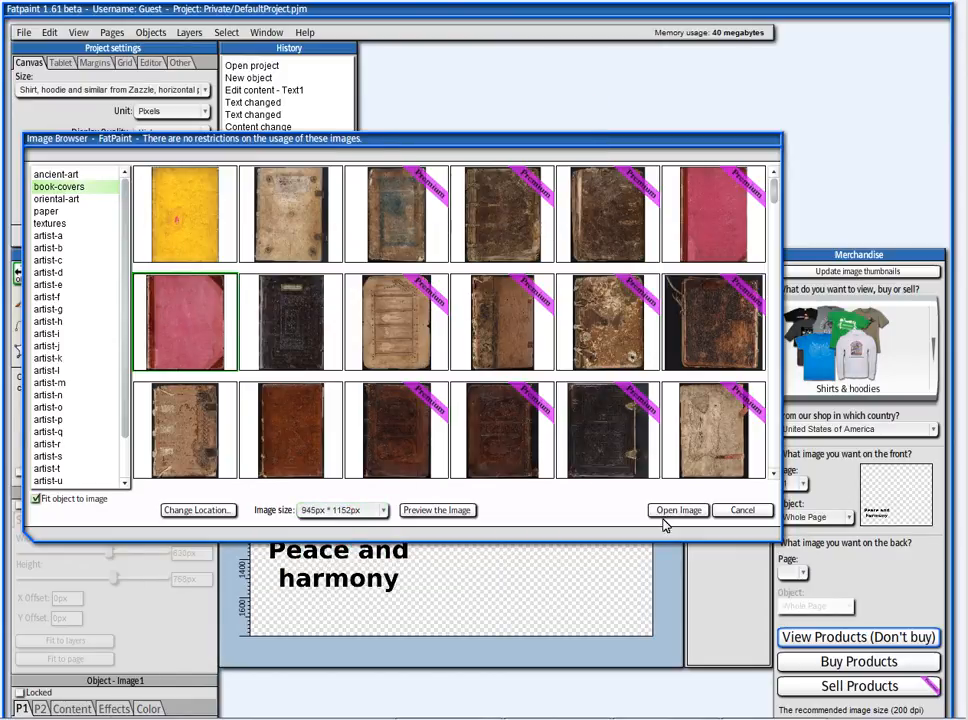
click(677, 510)
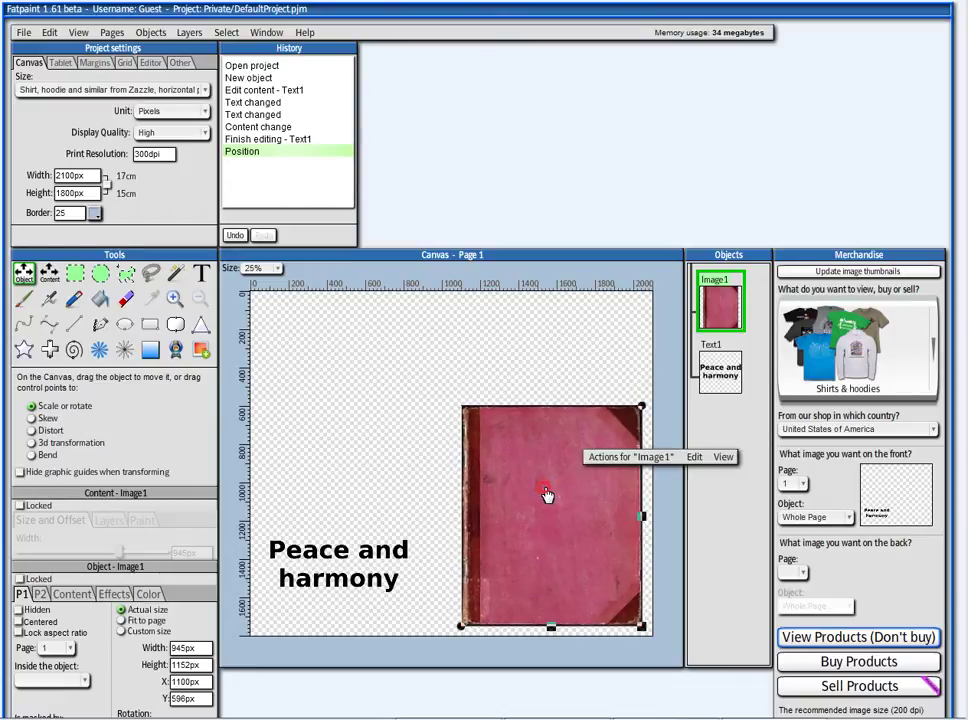
- Add the black dragonfly silhouette clipart from Animals 2 above the text
click(158, 32)
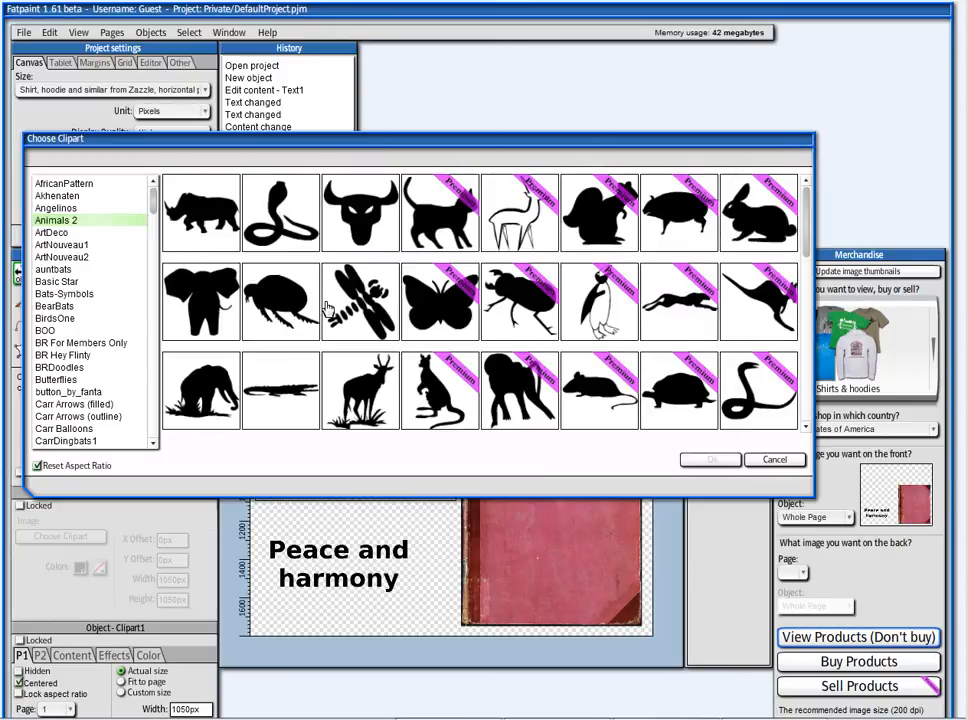
click(360, 302)
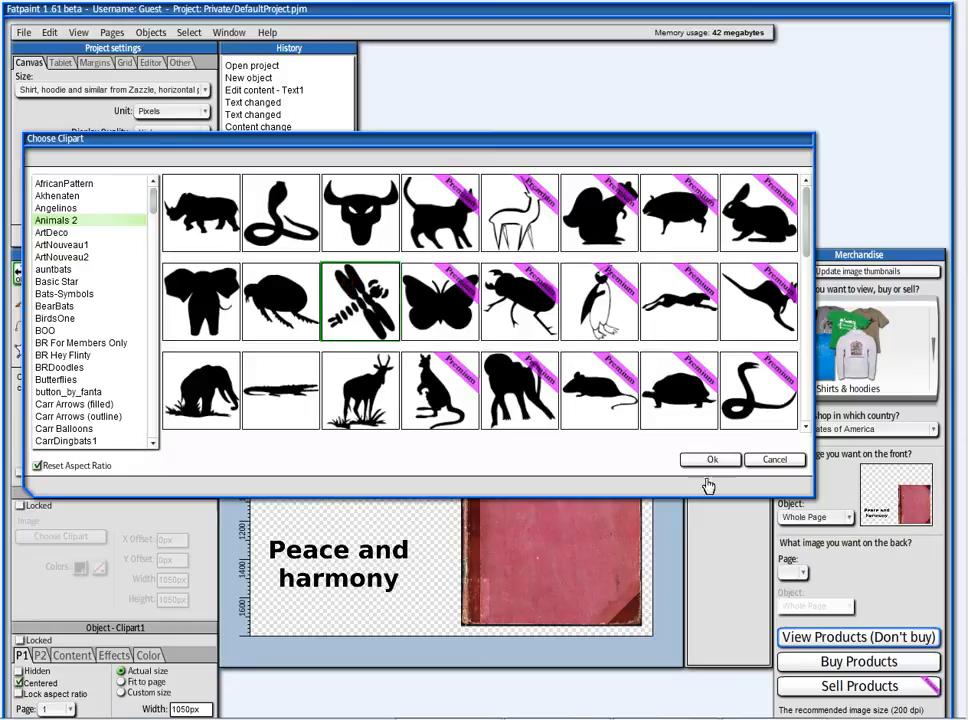
click(710, 459)
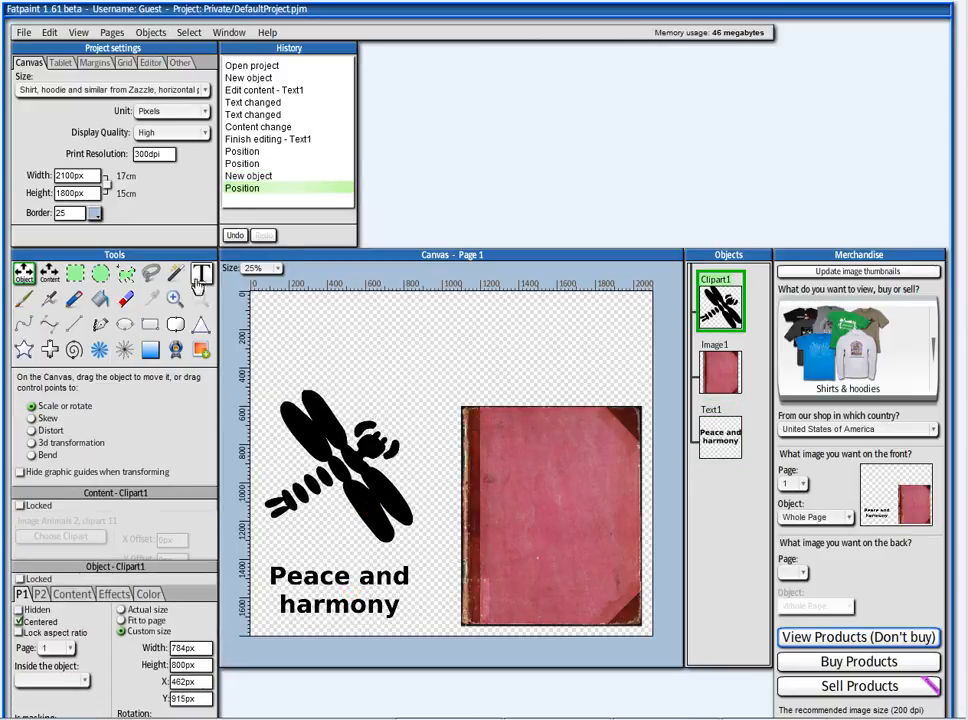
- Draw a blue vector flower and move it to the top-left corner
click(201, 350)
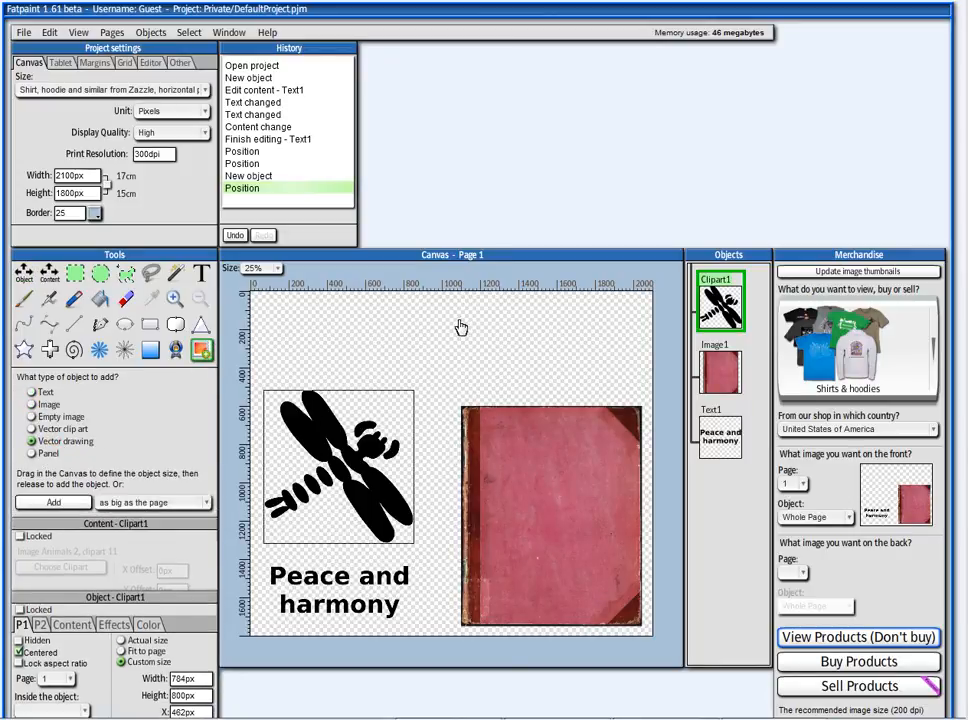
drag(457, 300, 585, 378)
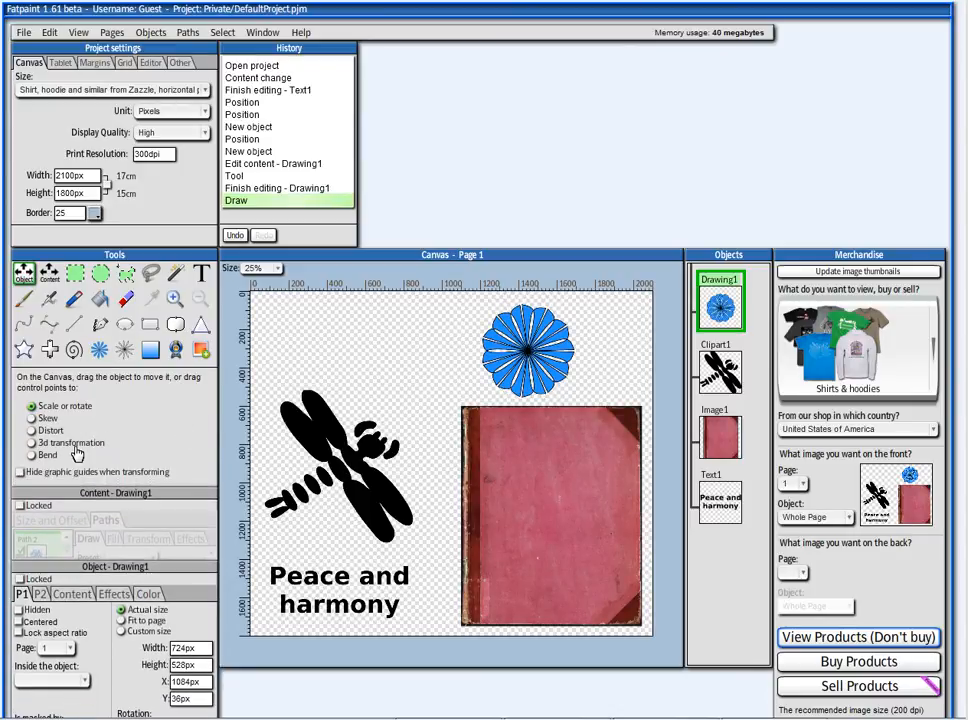
click(528, 352)
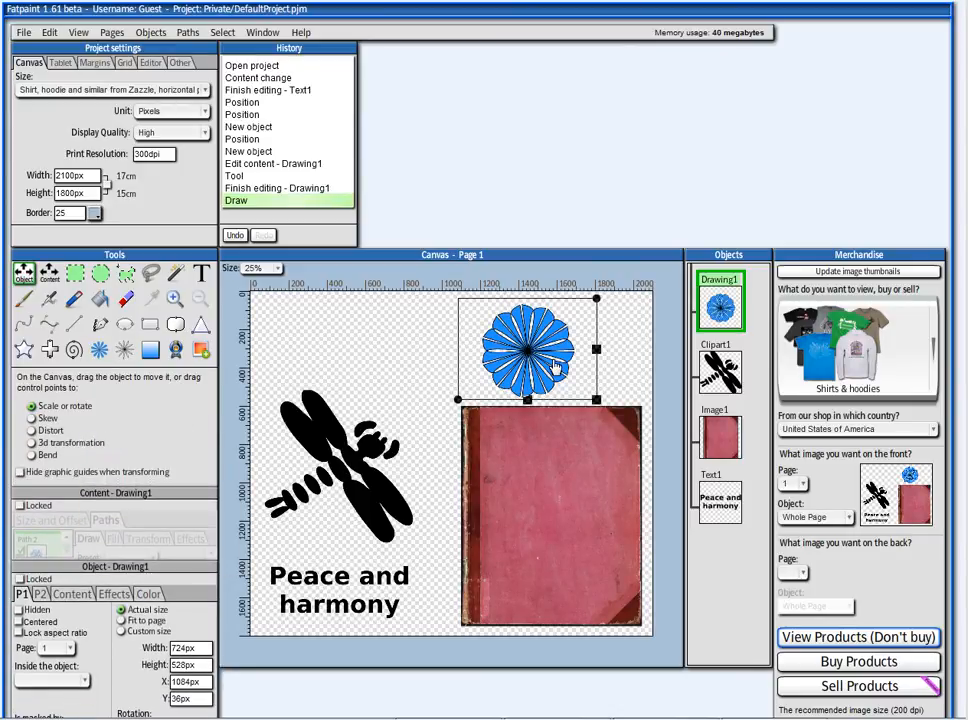
mouse_move(439, 498)
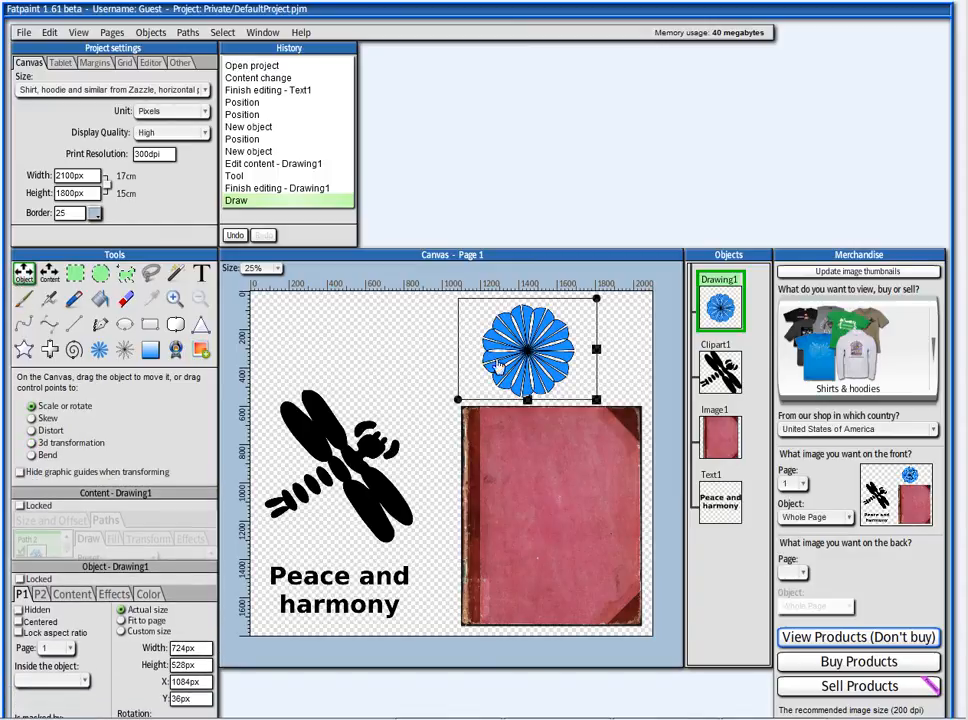
drag(527, 350, 340, 355)
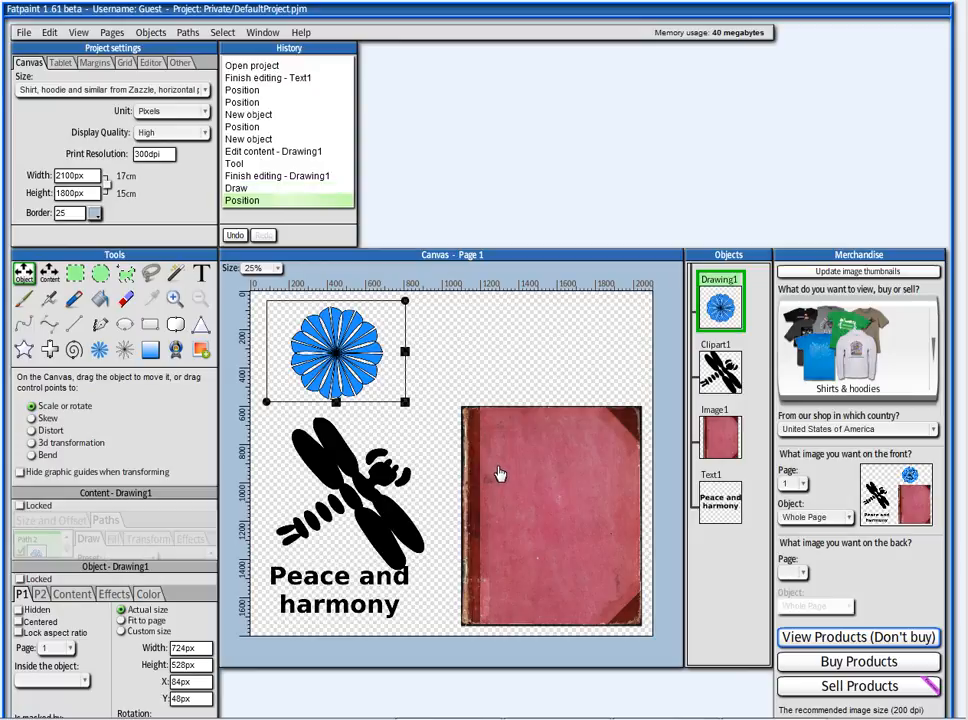
- Add vertical guide lines spanning 134px to 1690px and shrink the book cover
click(159, 33)
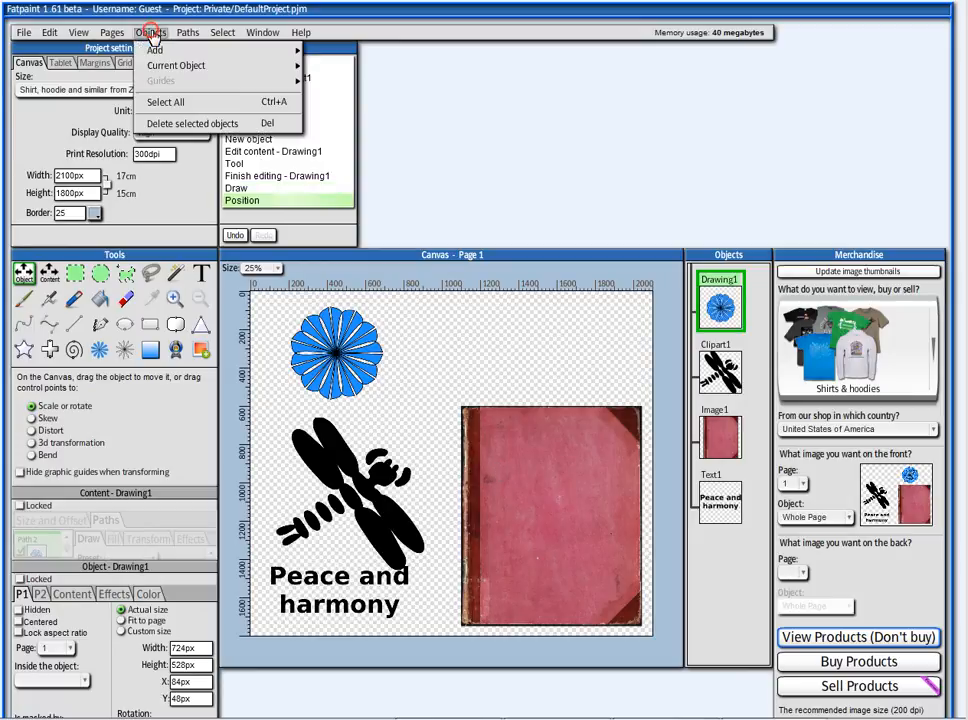
mouse_move(166, 50)
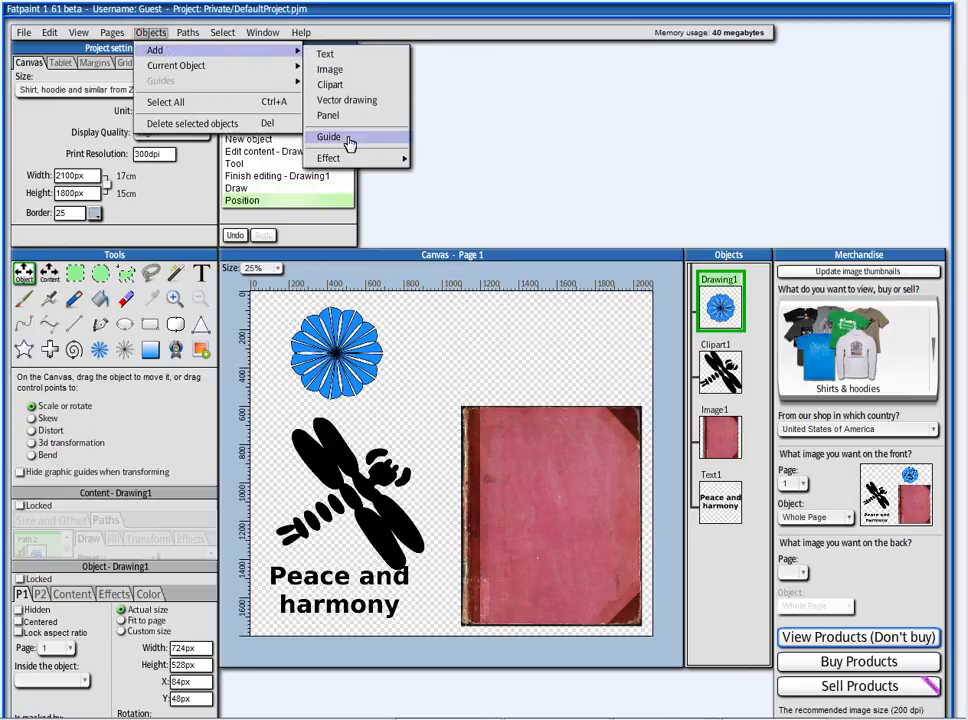
click(329, 137)
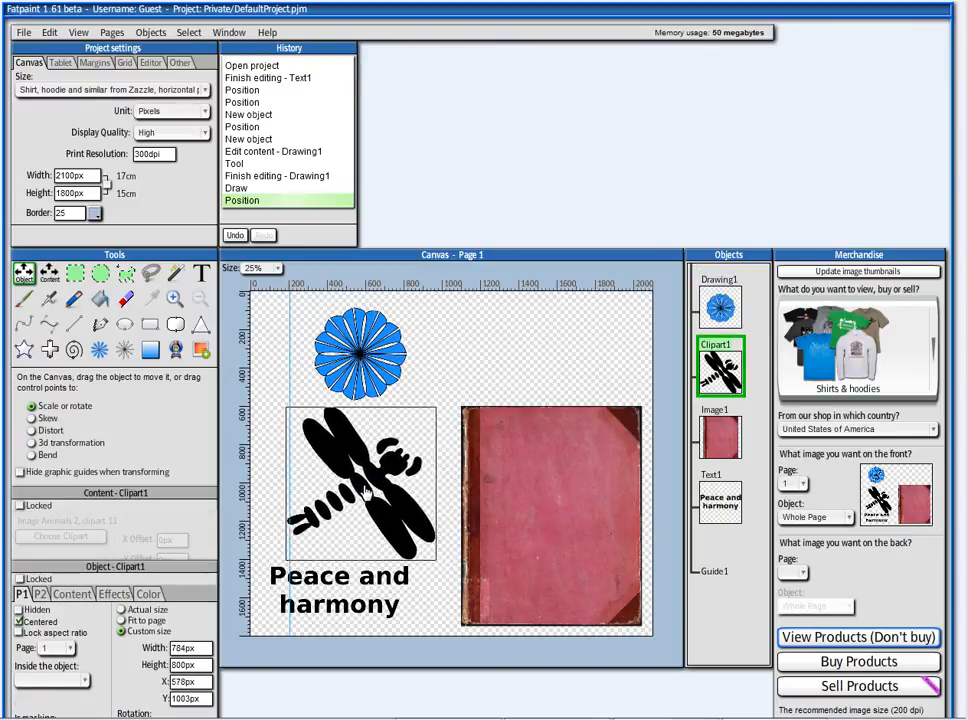
click(366, 484)
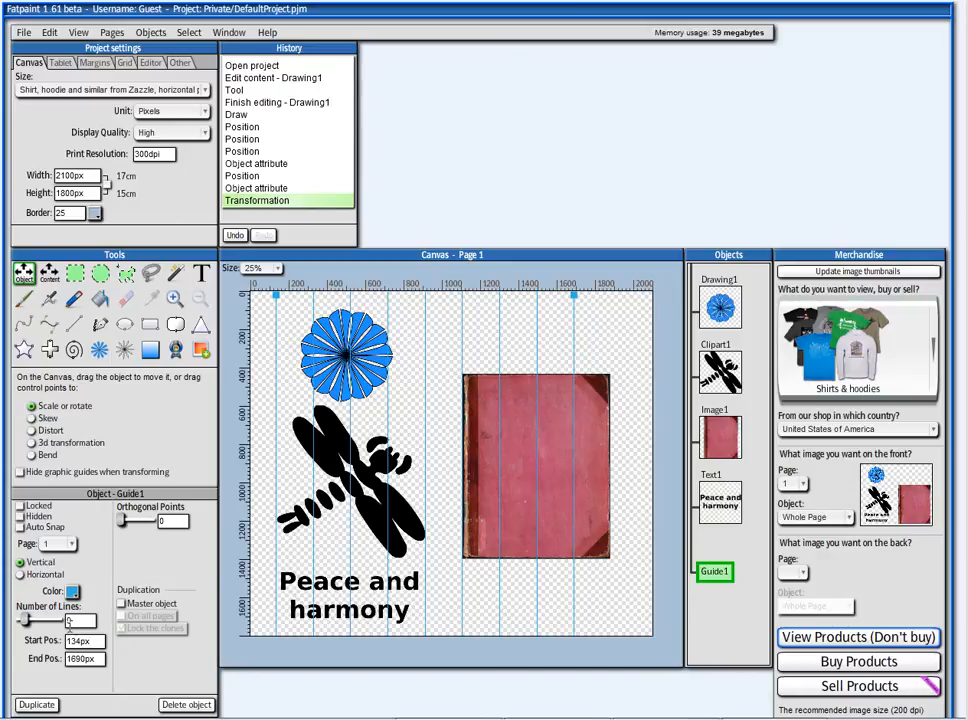
- Delete the Guide1 vertical guide object from page 1
scroll(down, 3)
text(10)
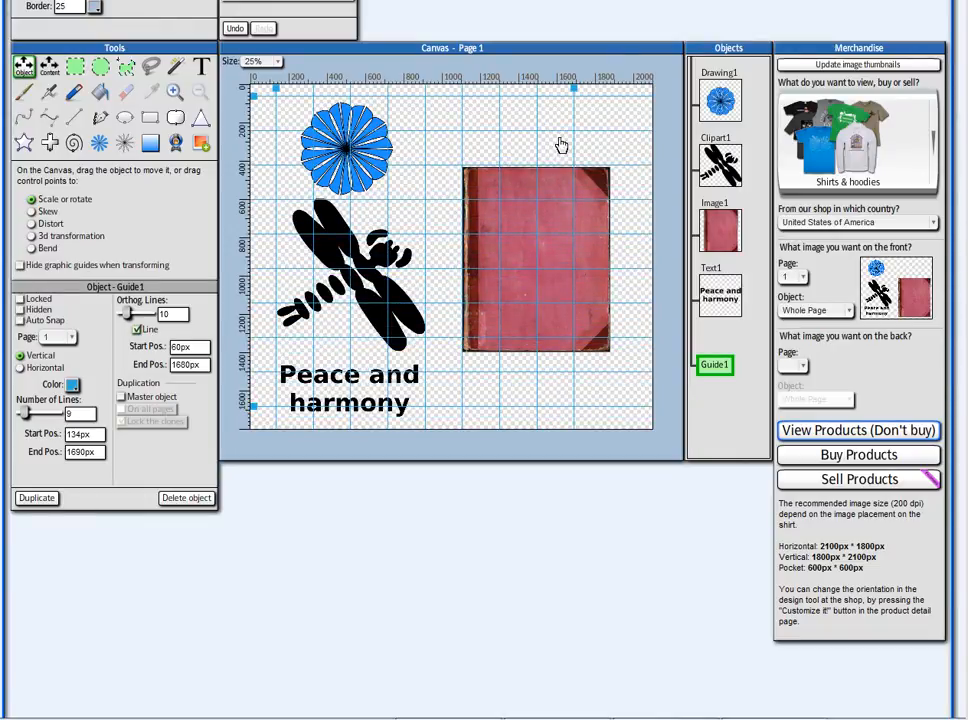
mouse_move(257, 384)
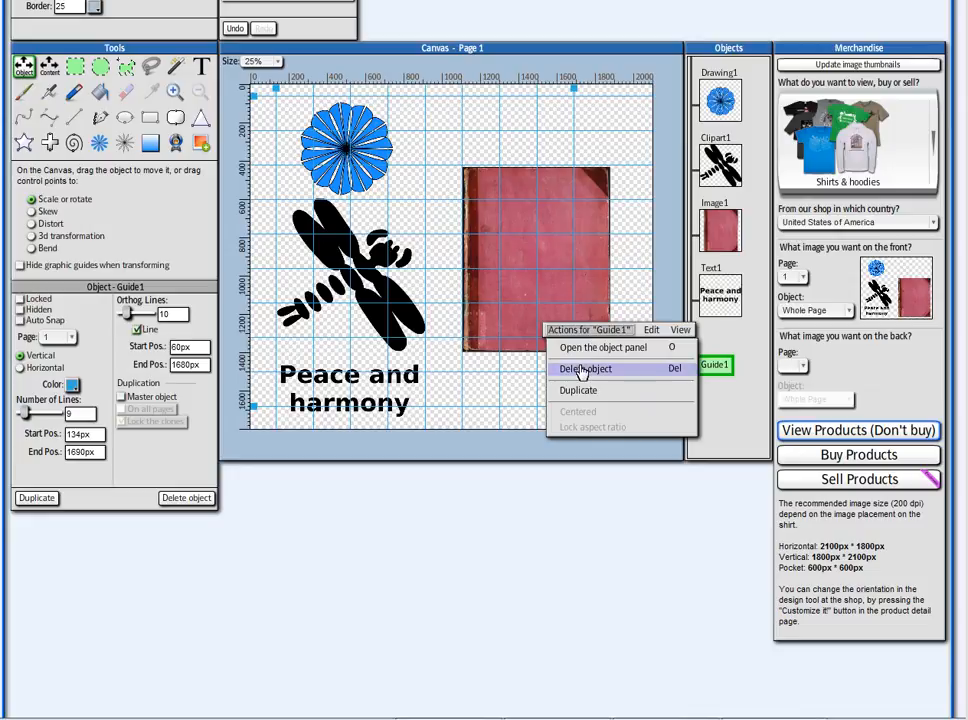
click(584, 368)
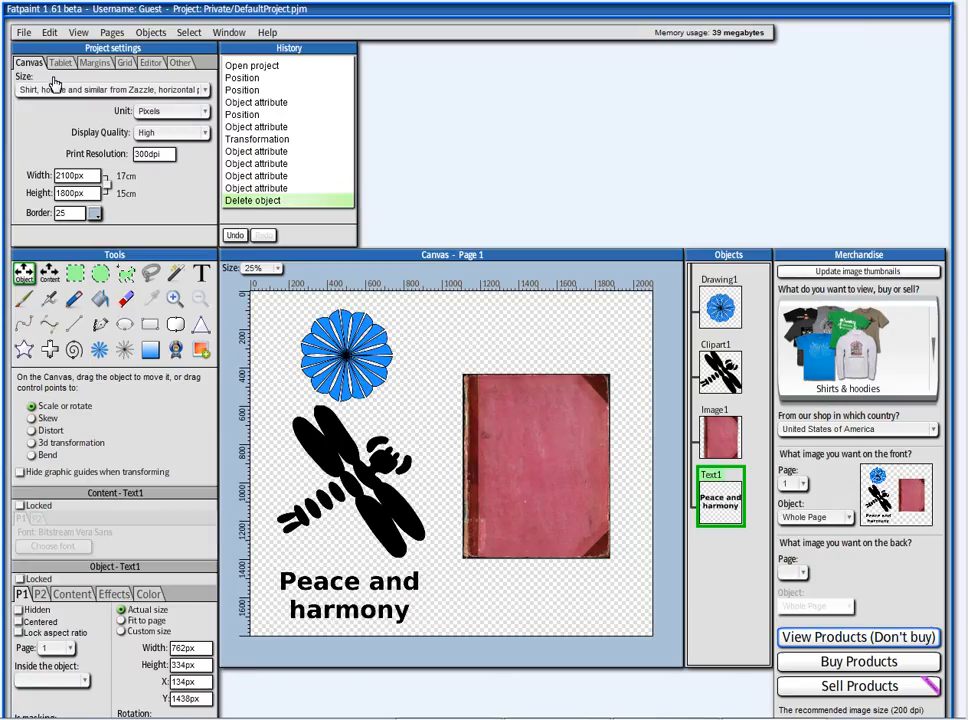
- Enable the project grid with snap to grid and move the text lower right
click(125, 65)
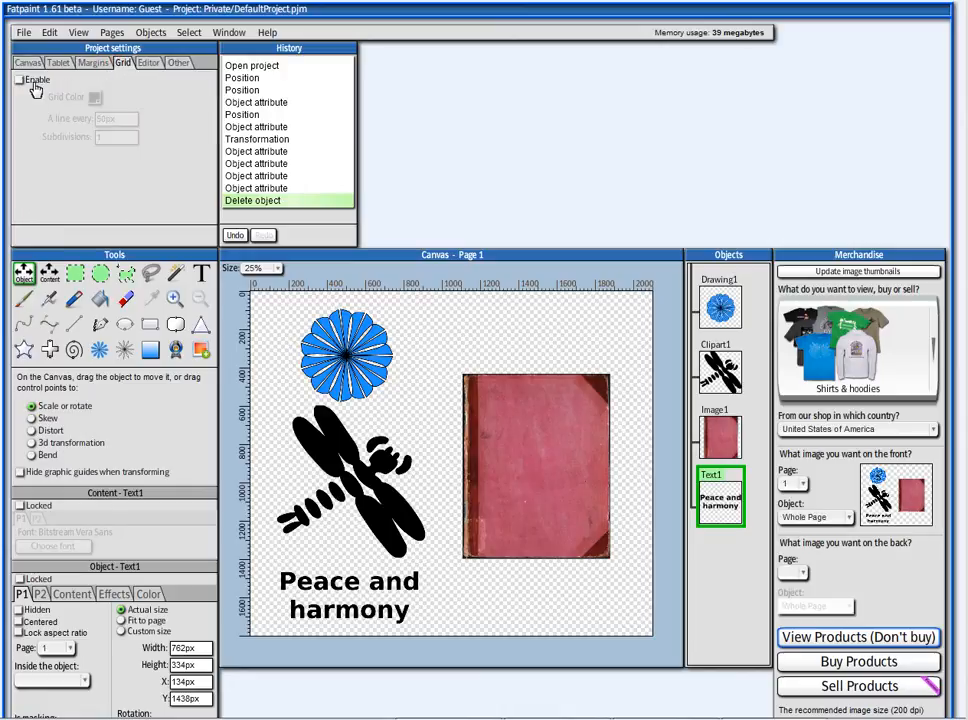
click(21, 78)
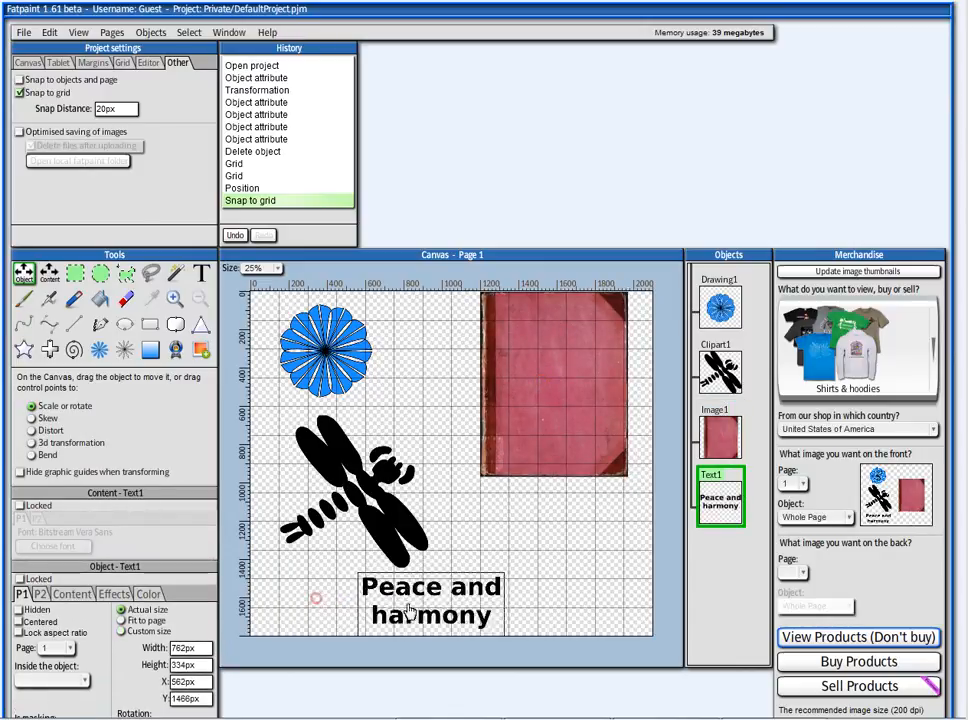
drag(432, 600, 551, 590)
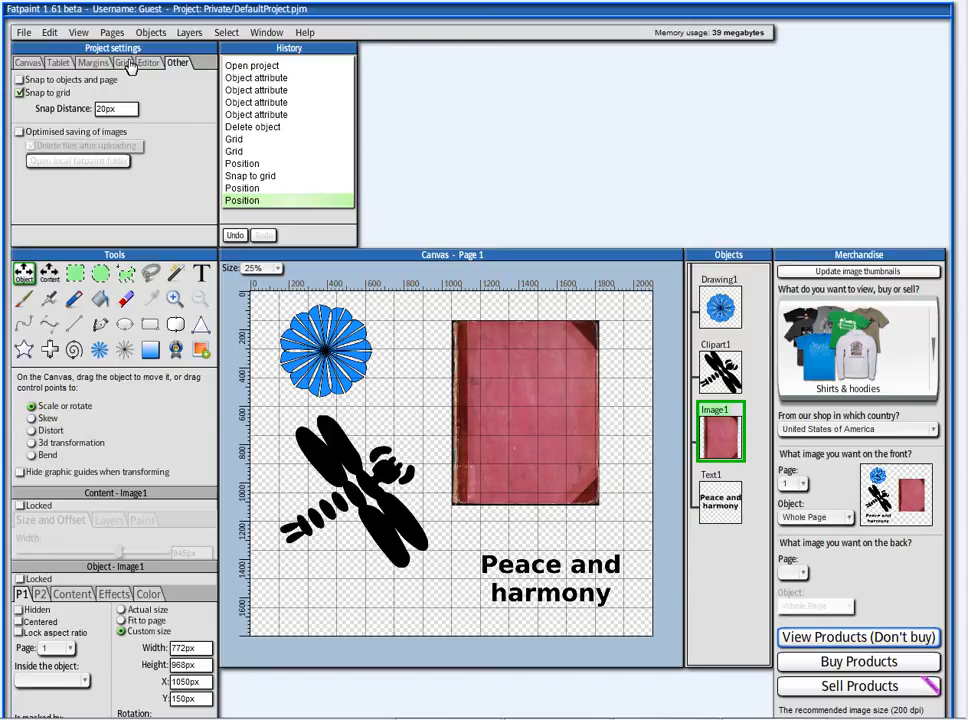
- Disable the grid, add a blank second page, and show the Pages panel
click(123, 62)
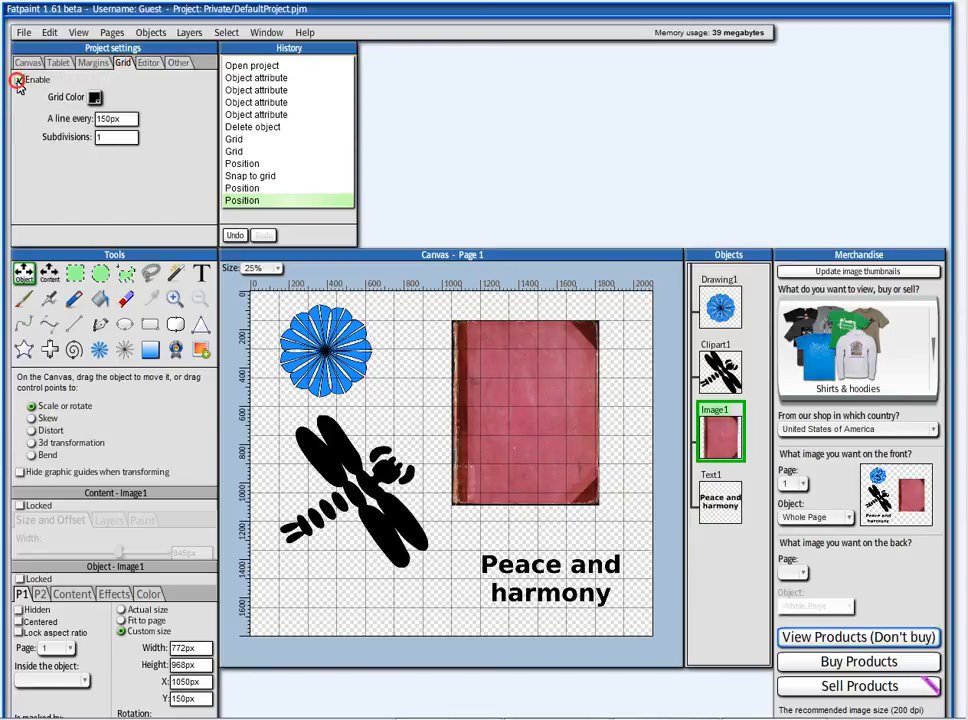
click(15, 78)
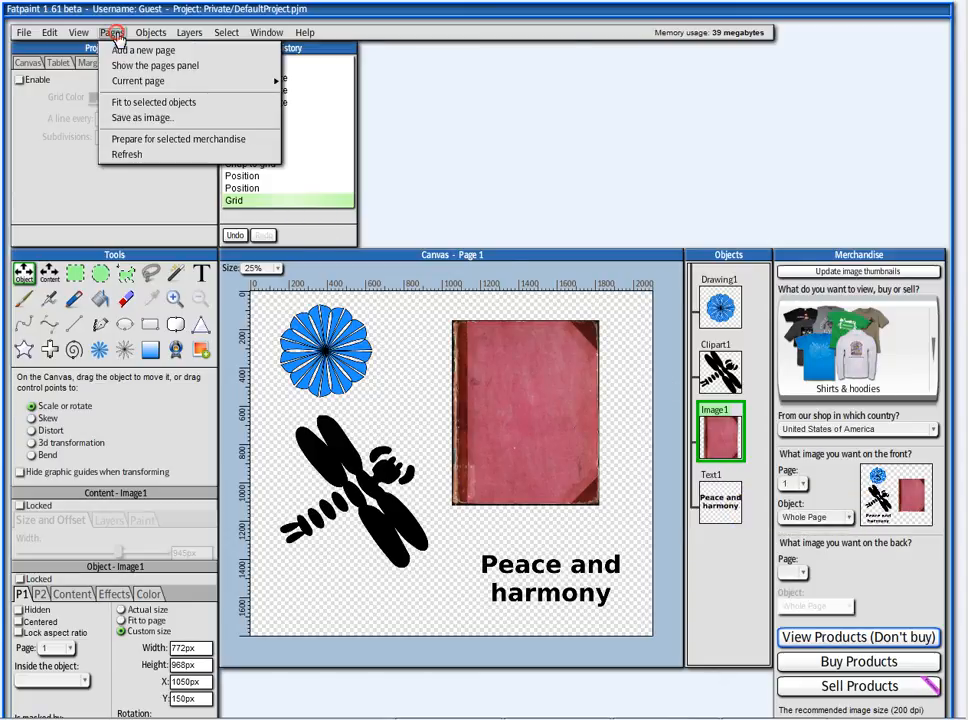
mouse_move(146, 55)
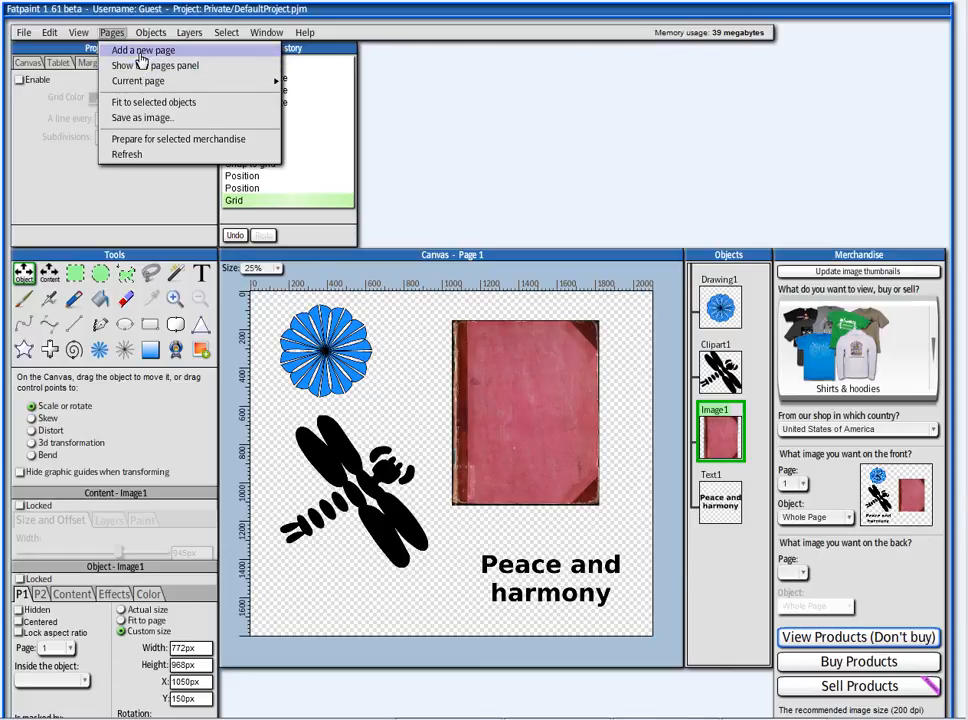
click(141, 50)
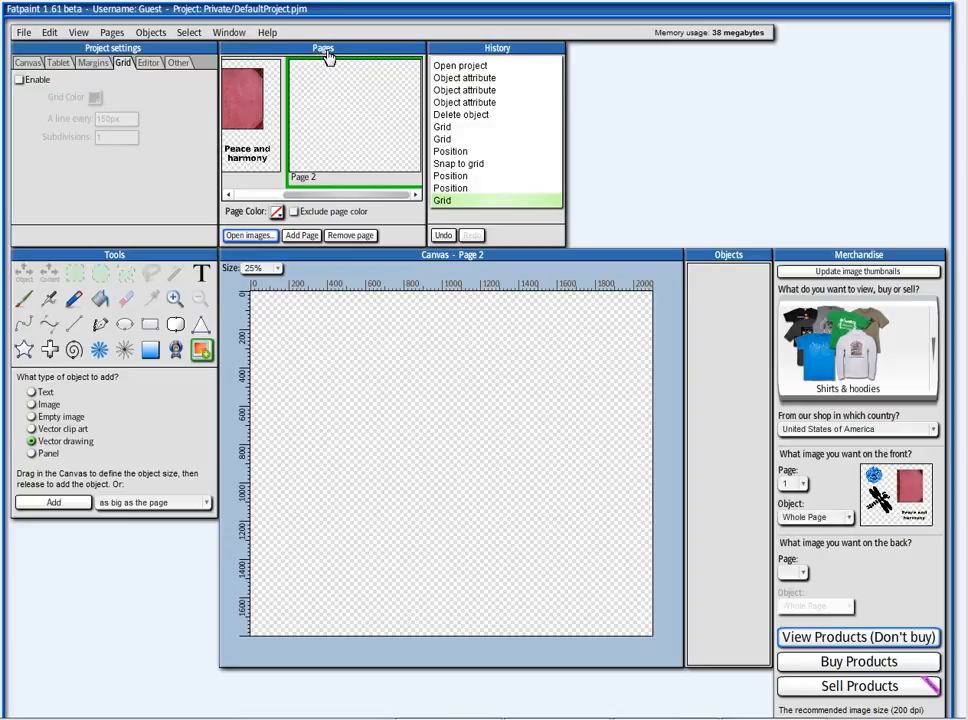
click(303, 236)
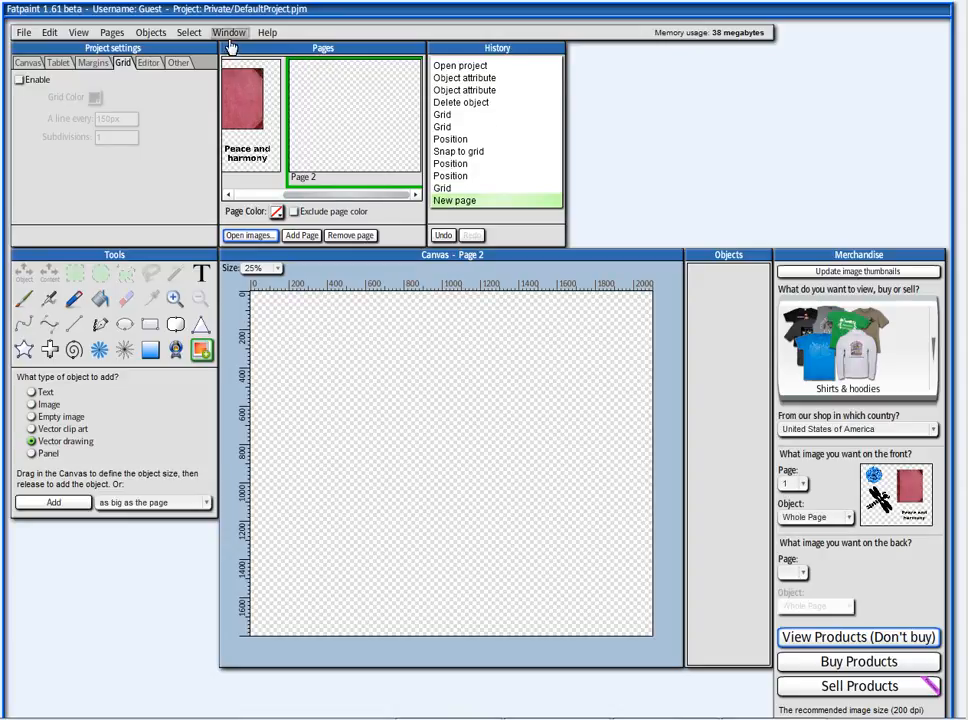
click(230, 33)
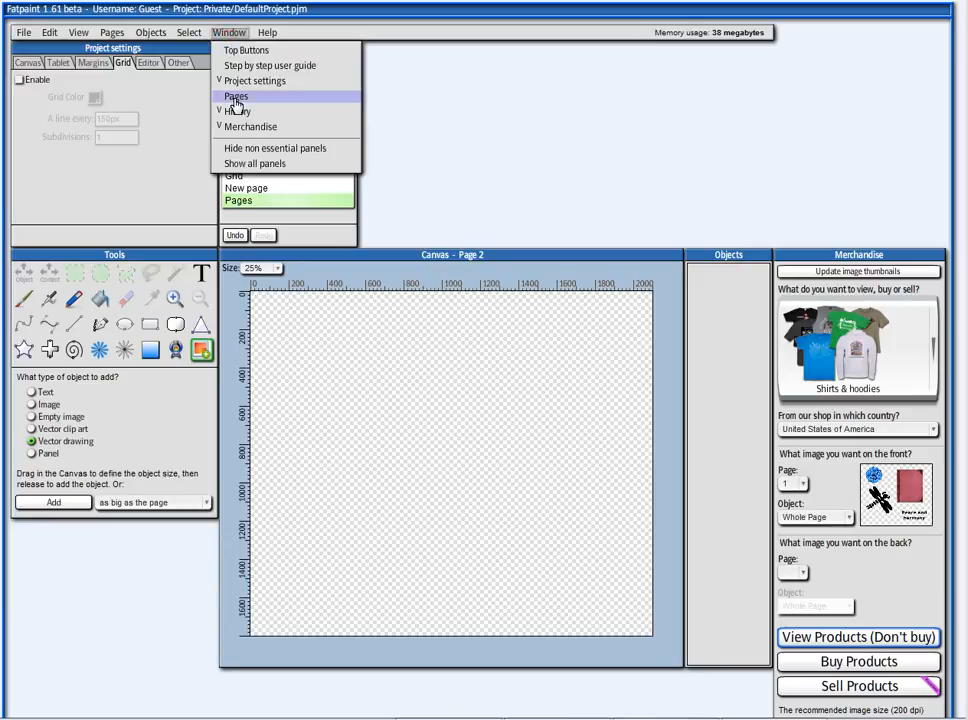
click(233, 95)
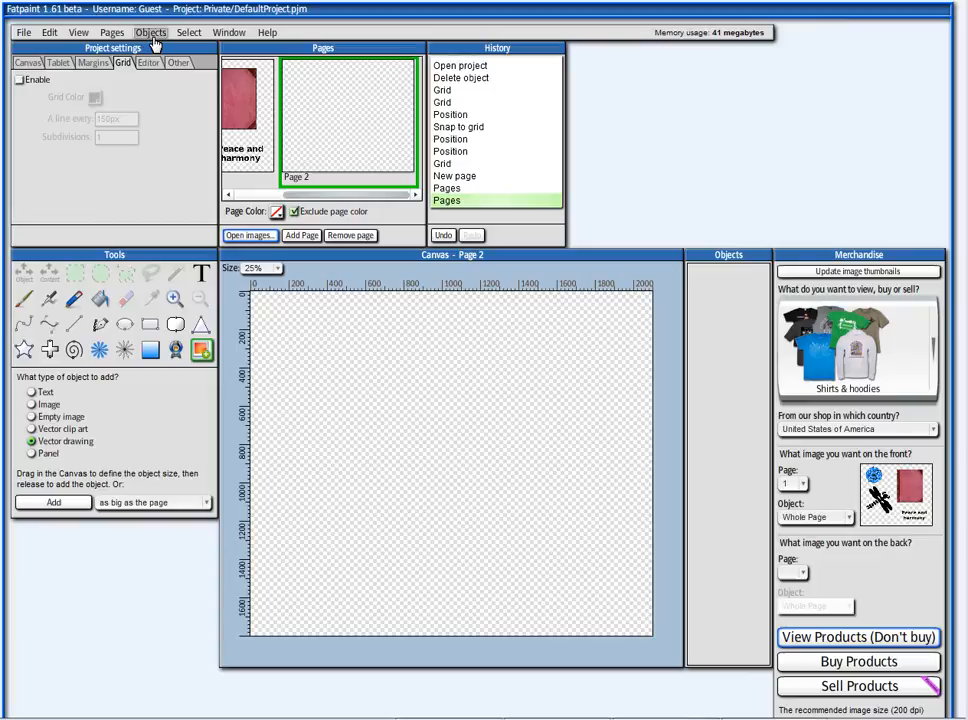
- Place the yellow book-cover texture from Fatpaint's image collection on page 2
click(151, 33)
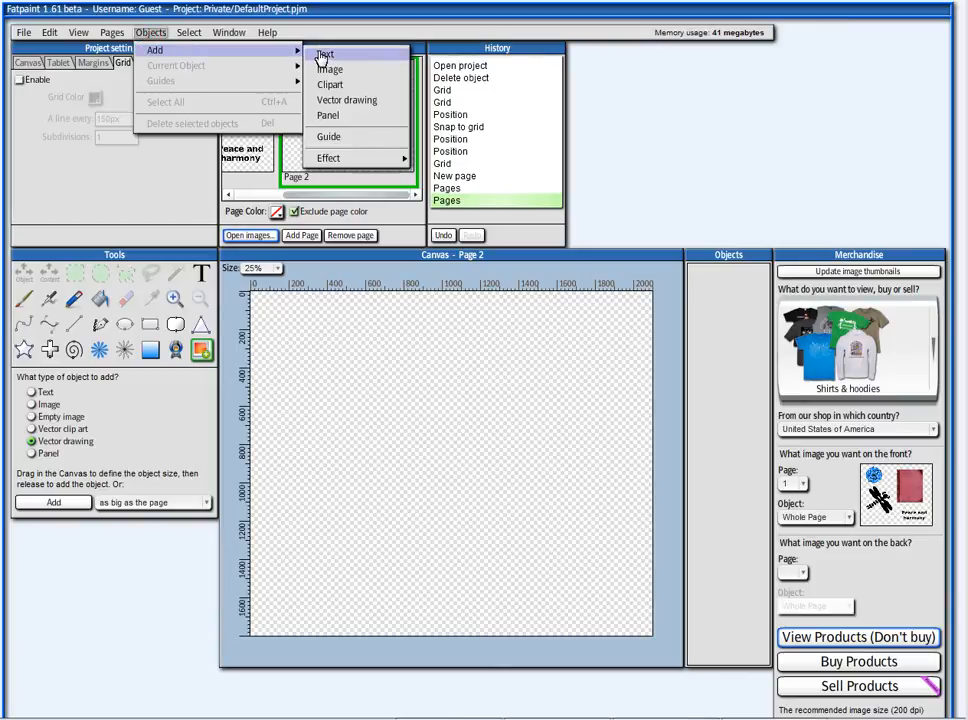
mouse_move(333, 68)
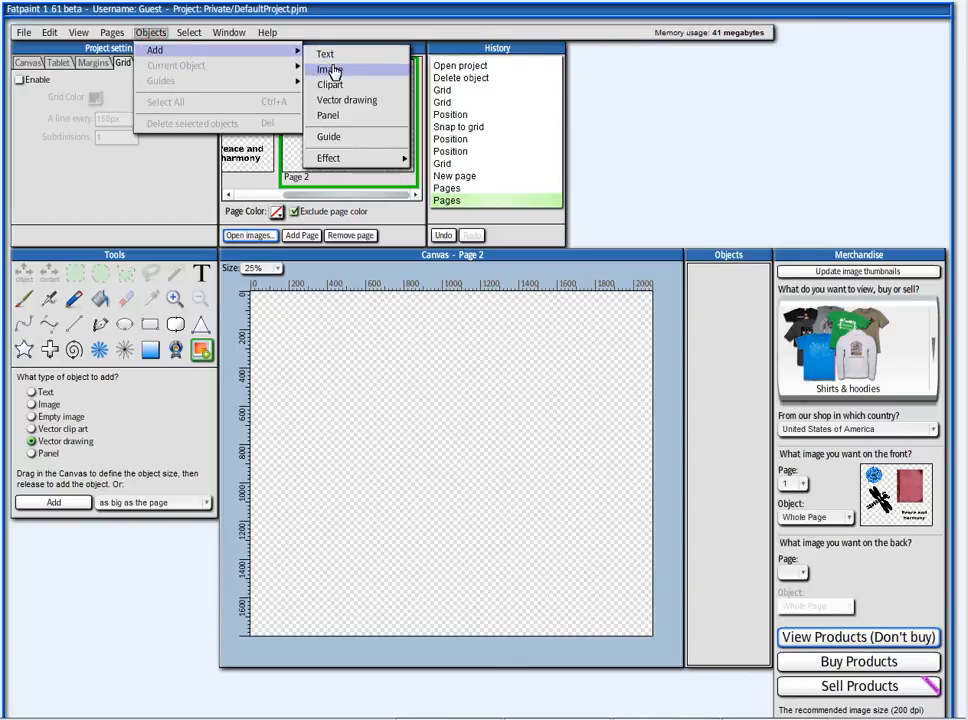
click(331, 68)
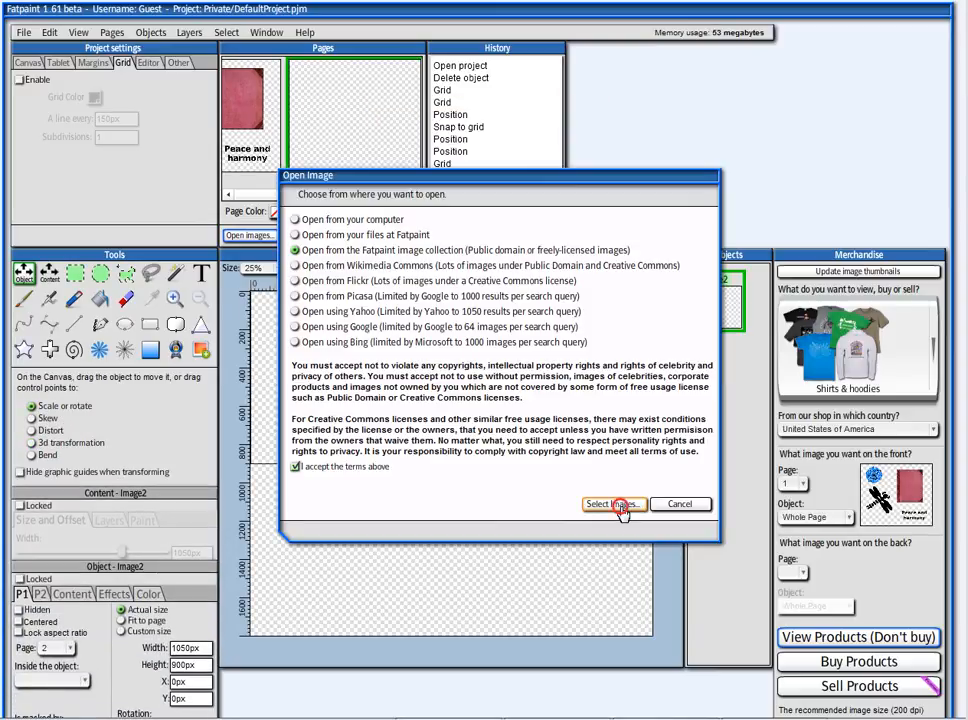
click(613, 504)
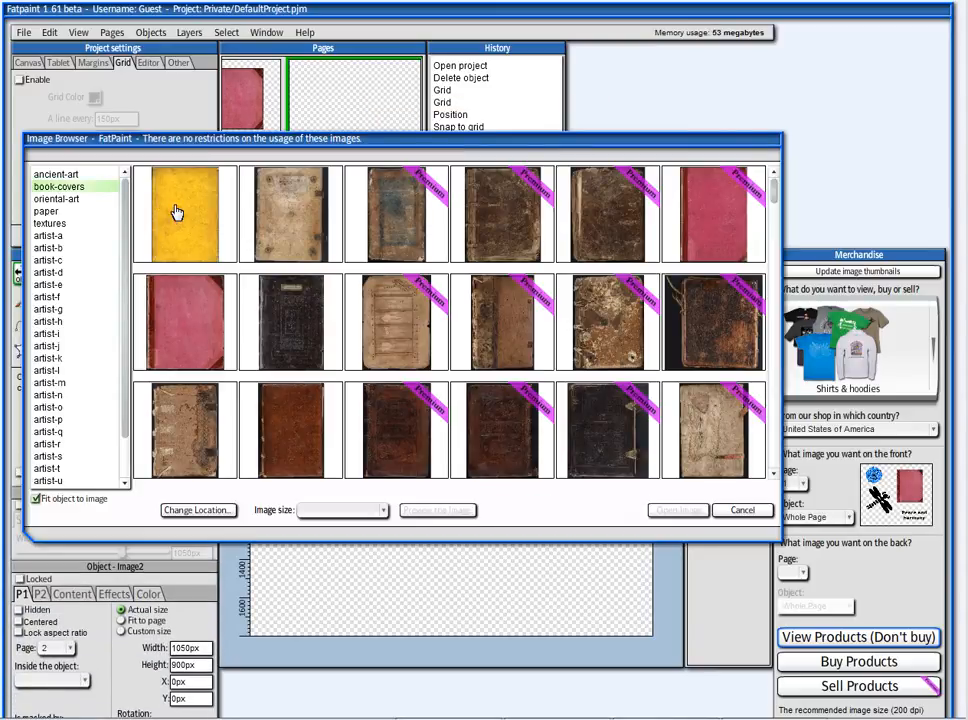
click(180, 207)
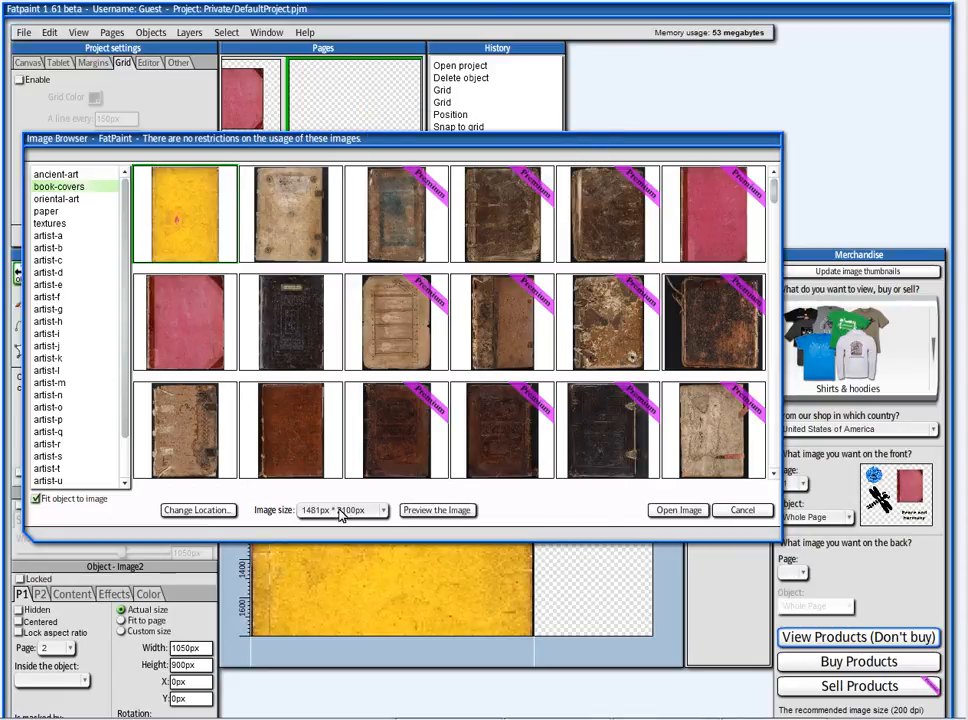
click(677, 510)
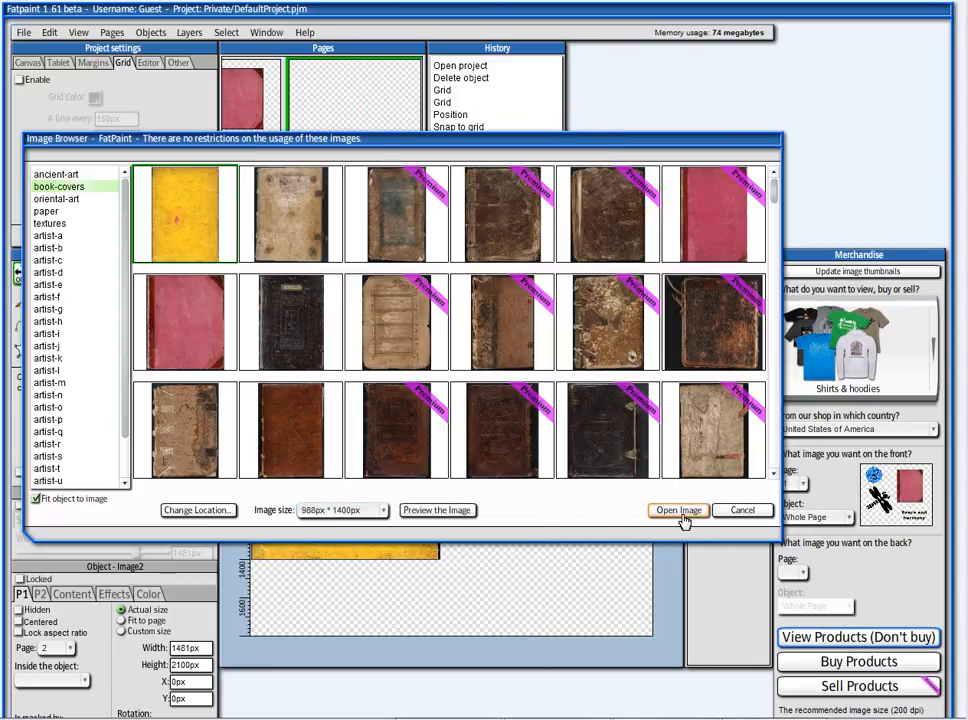
click(677, 510)
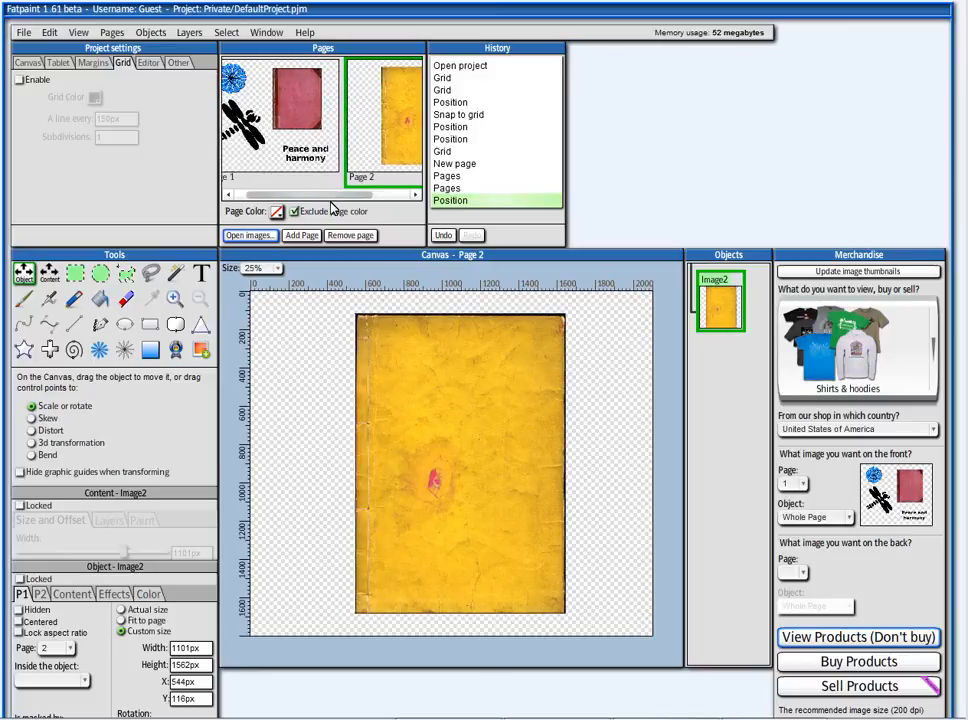
- Send the dragonfly clipart to page 2, centred over the yellow cover
click(283, 120)
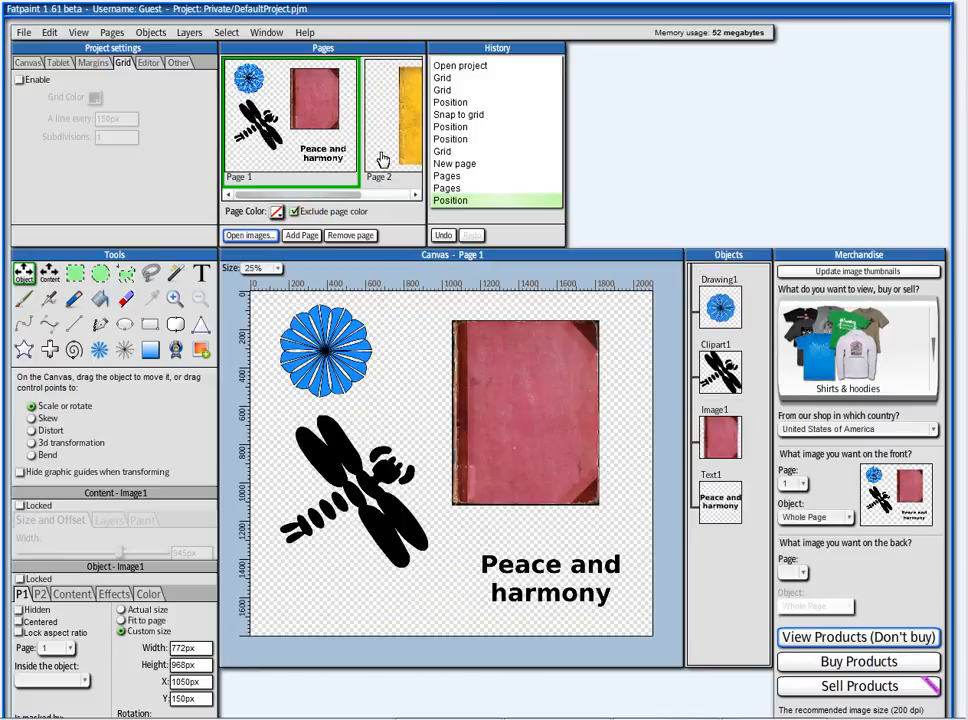
click(381, 115)
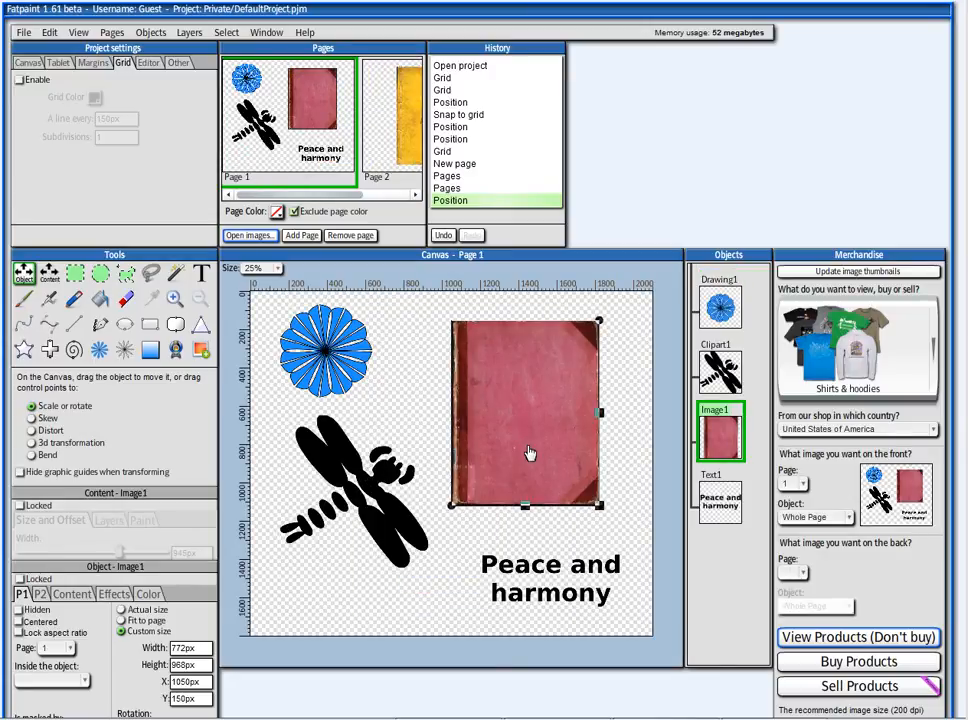
click(350, 490)
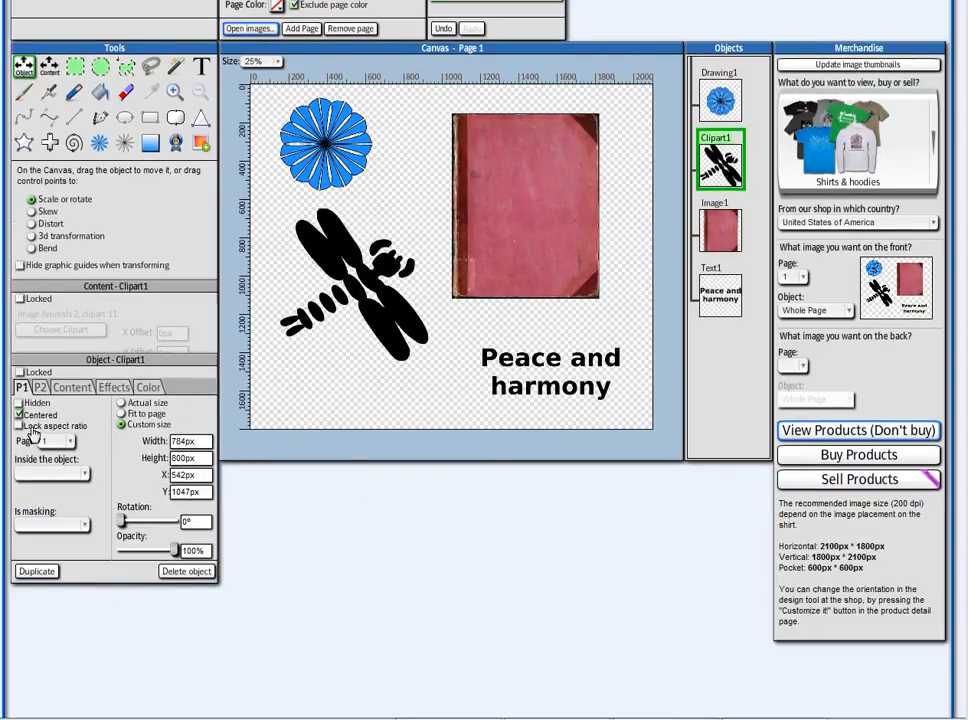
click(68, 440)
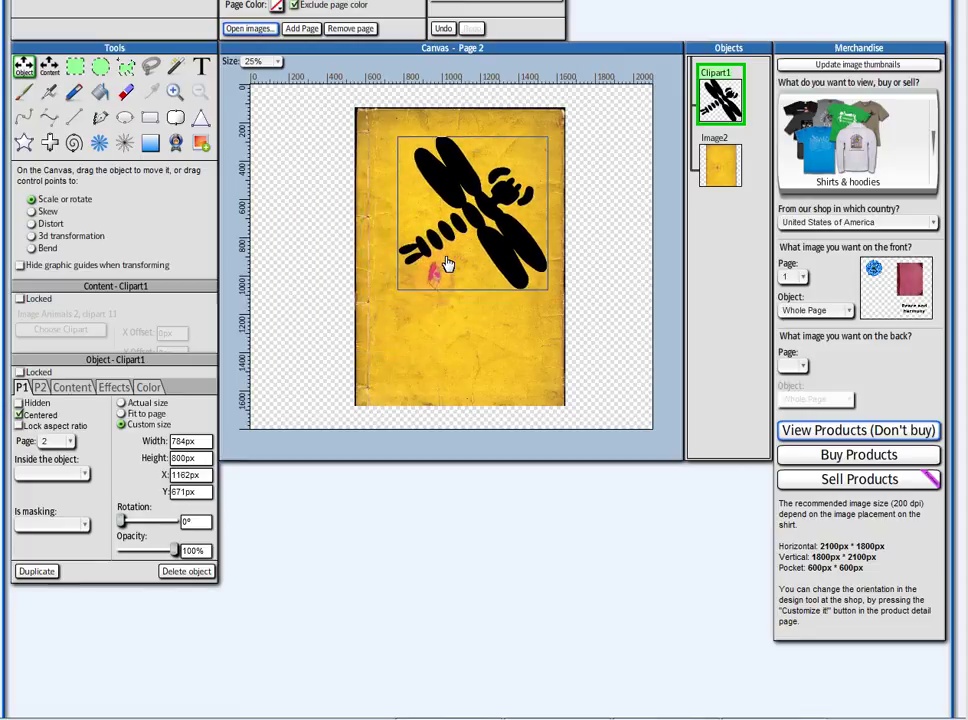
drag(448, 263, 440, 300)
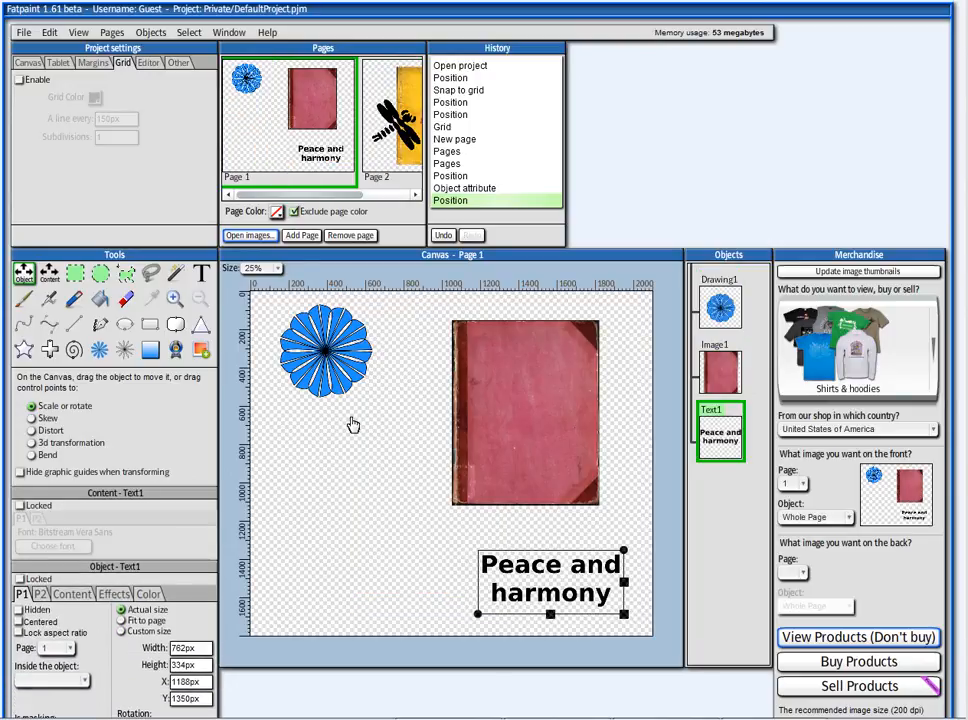
drag(550, 585, 372, 483)
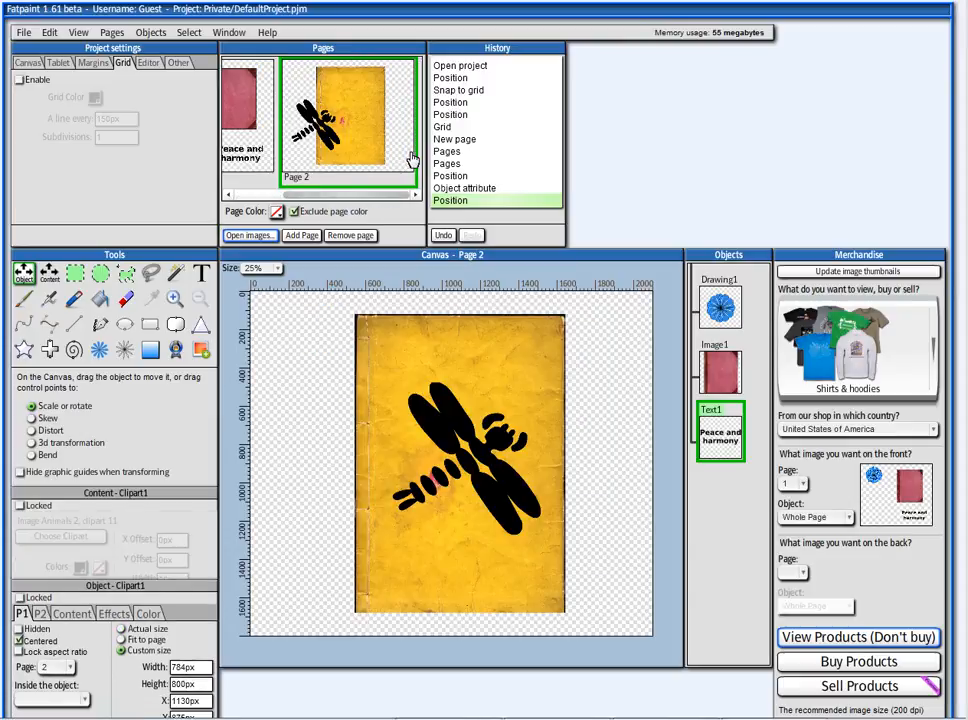
click(240, 120)
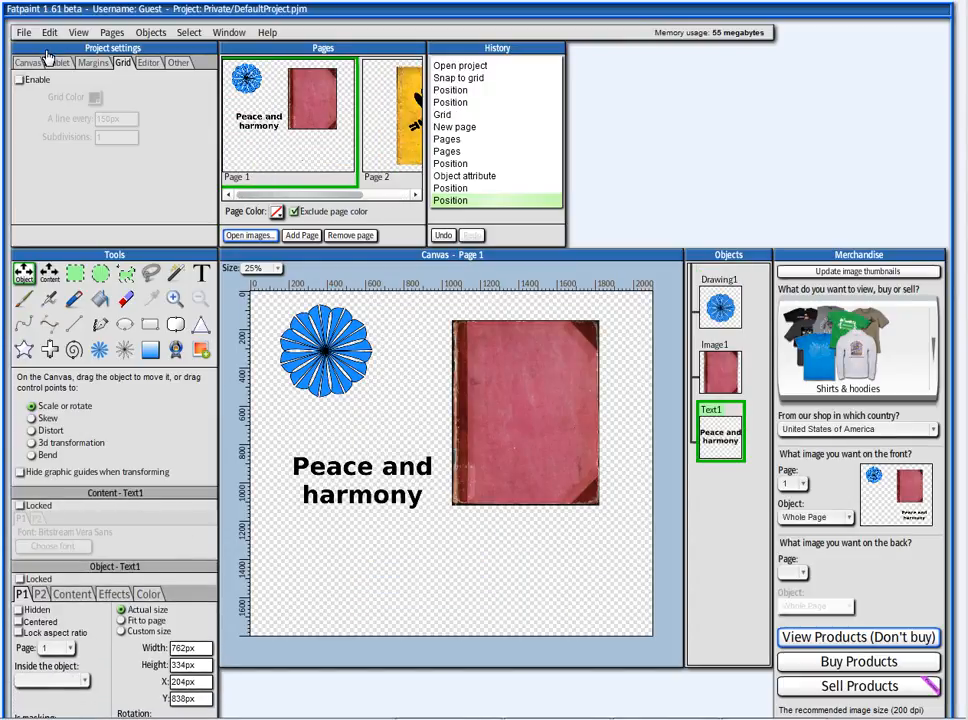
- Open Pages > Save as image and choose from the Pages dropdown showing both page previews
click(122, 32)
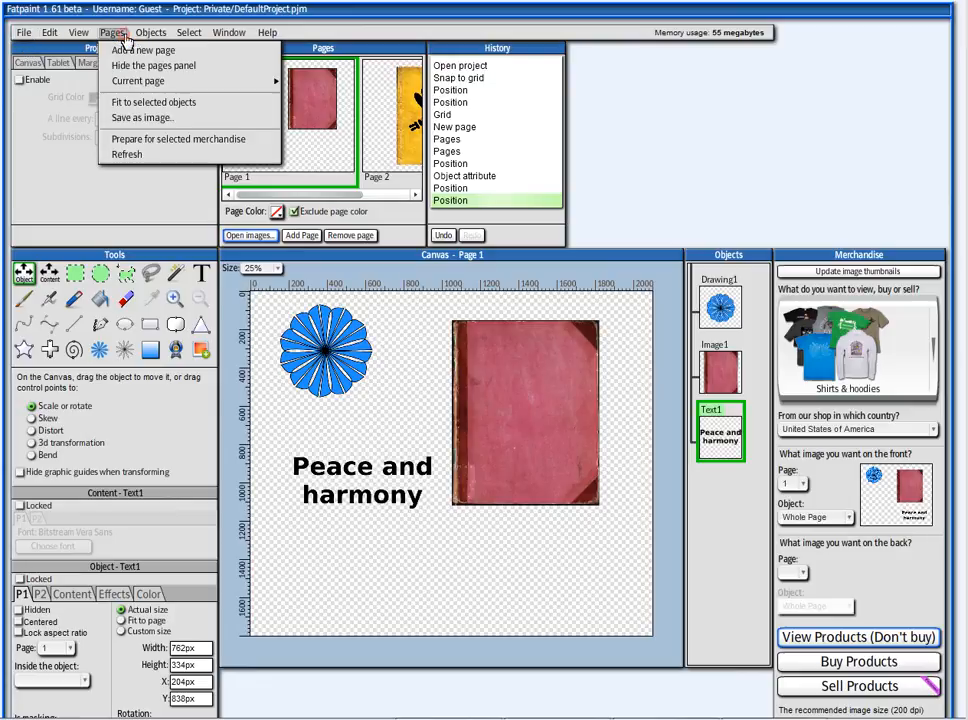
mouse_move(148, 119)
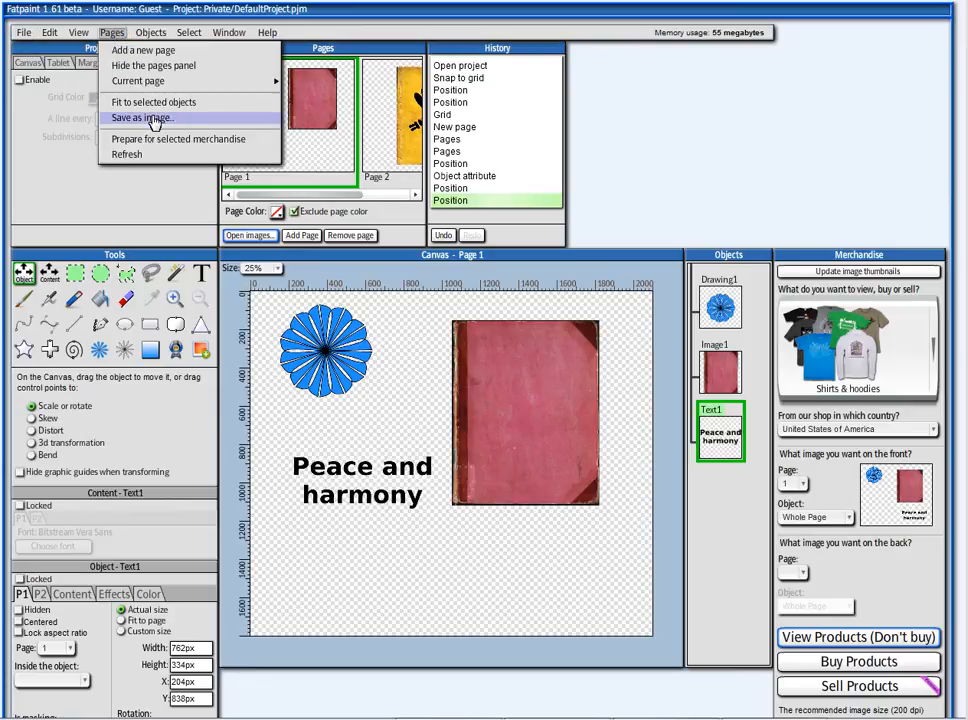
click(150, 118)
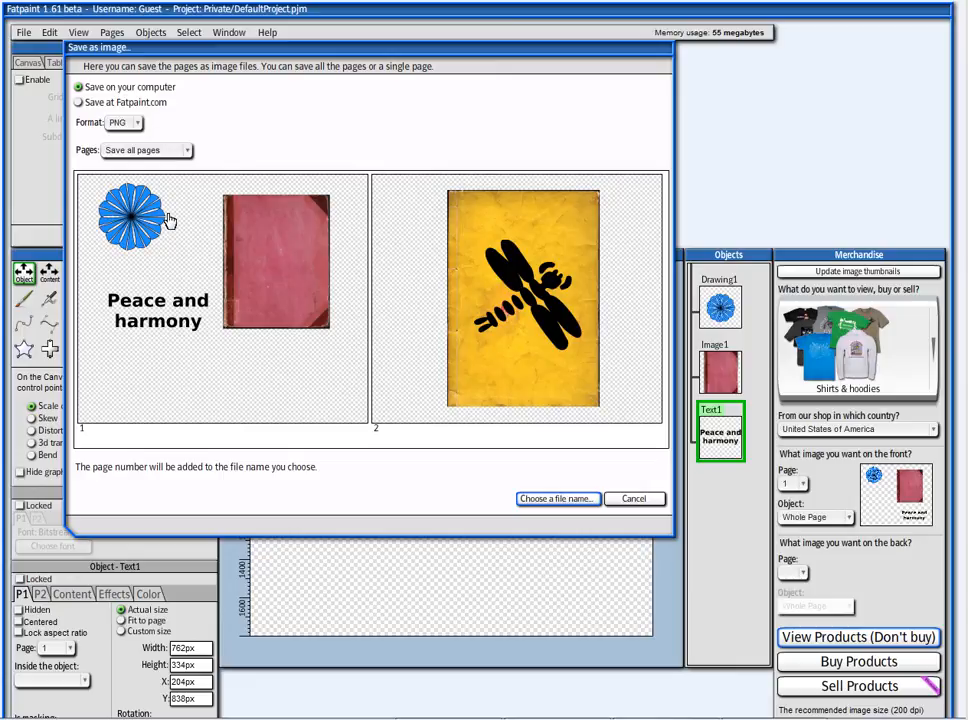
mouse_move(178, 335)
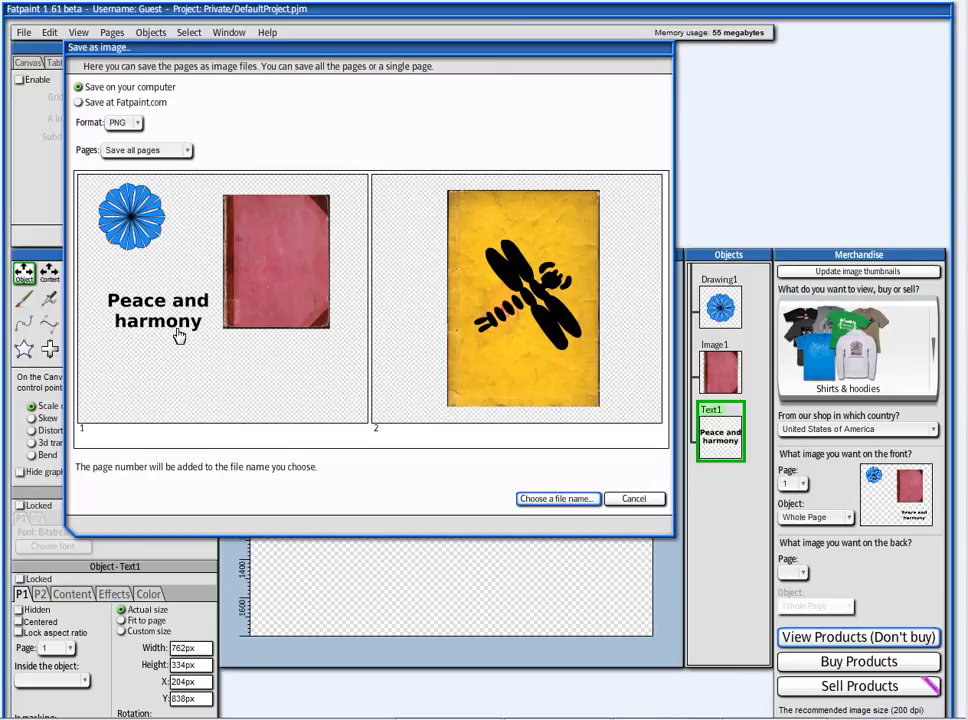
mouse_move(378, 307)
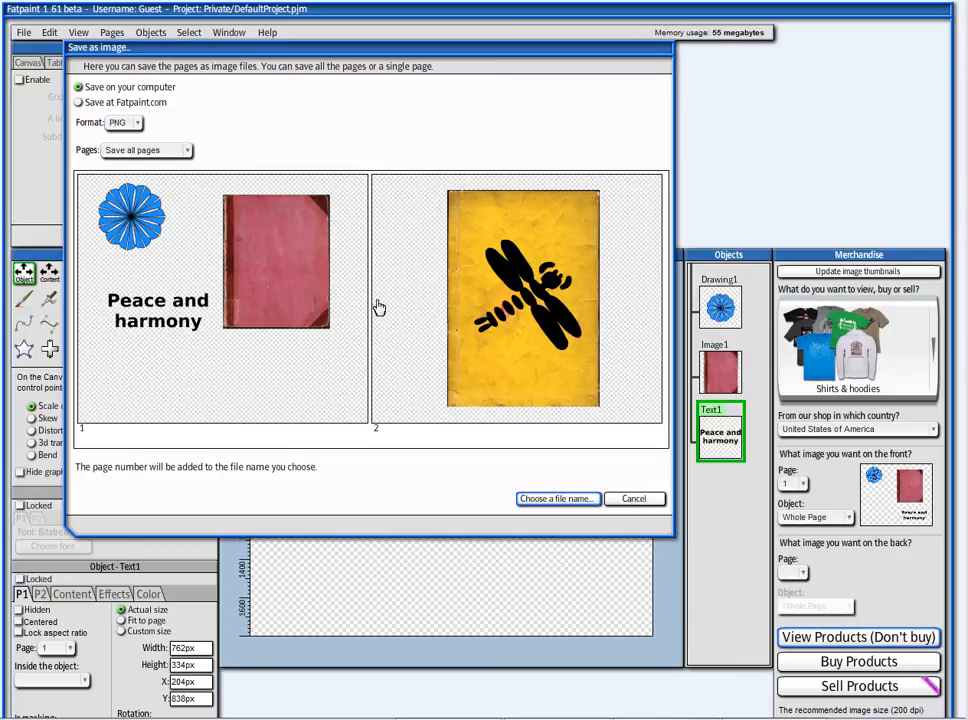
click(147, 149)
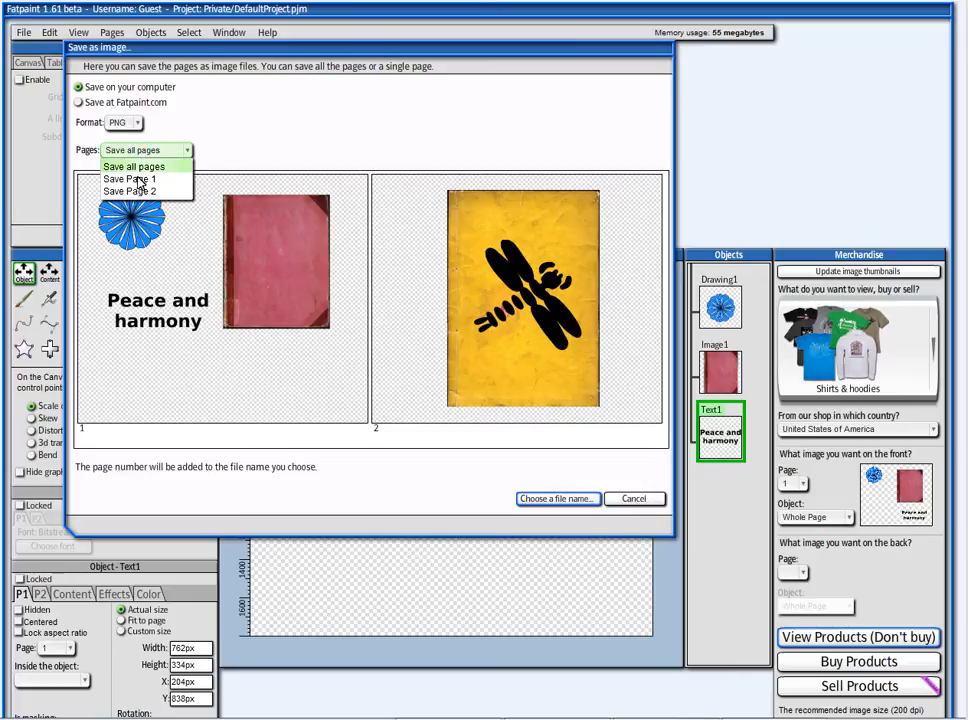
click(135, 178)
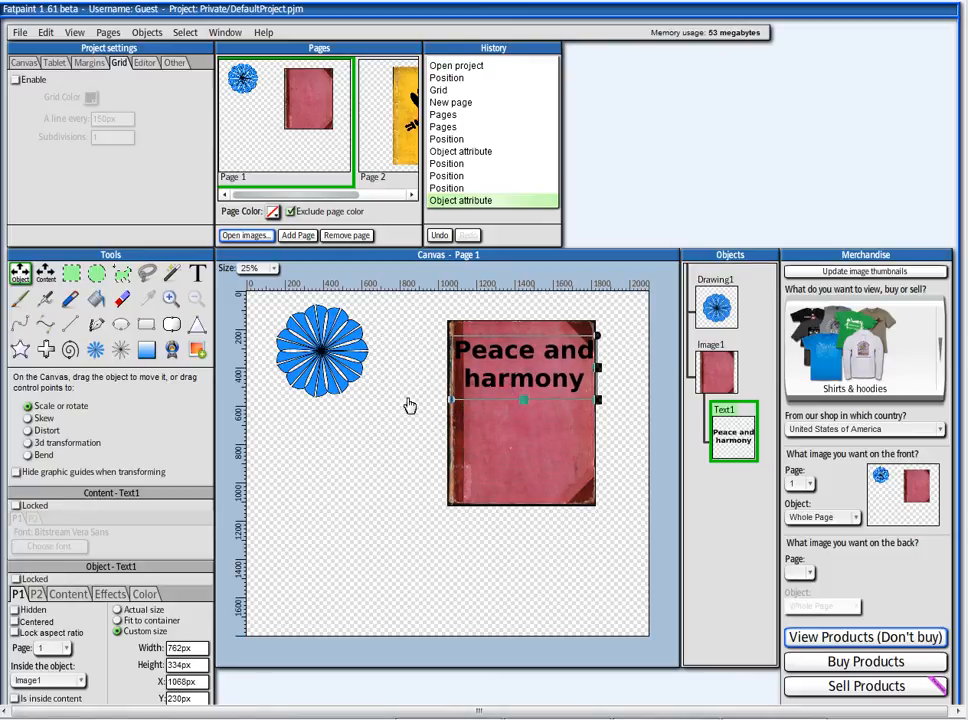
- Nest the blue flower inside the Image1 book cover and scale the cover up
drag(322, 350, 468, 440)
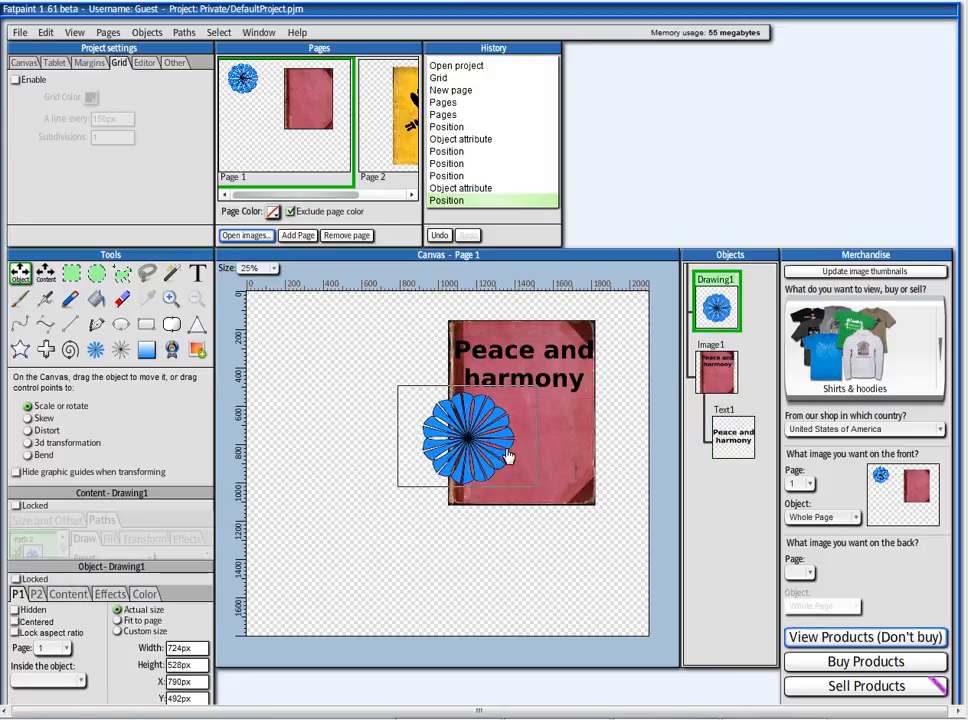
drag(470, 440, 535, 450)
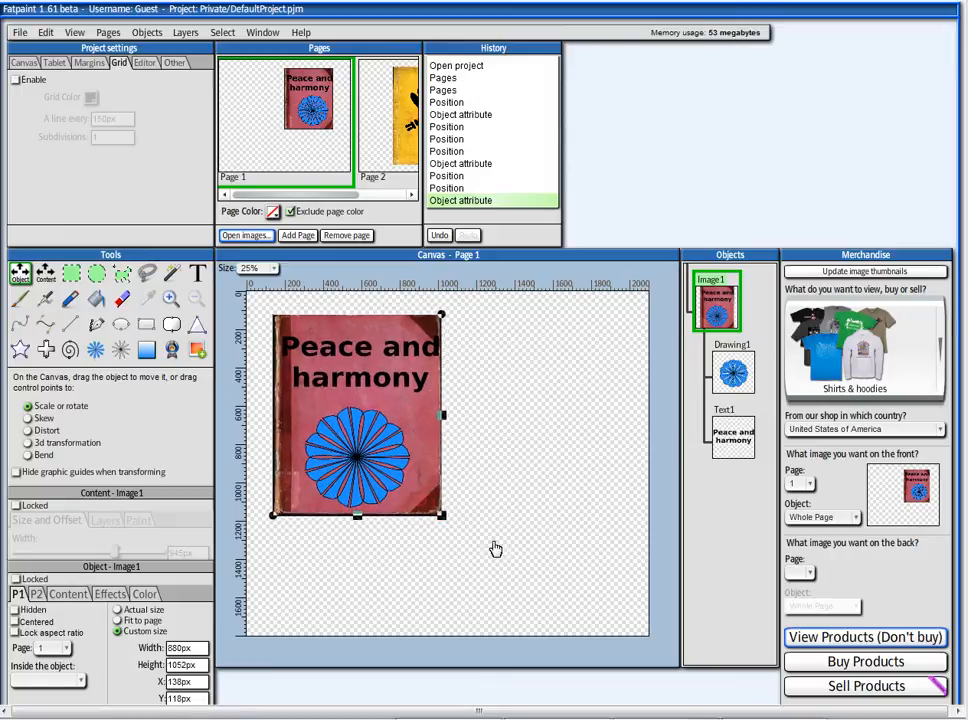
drag(441, 515, 500, 610)
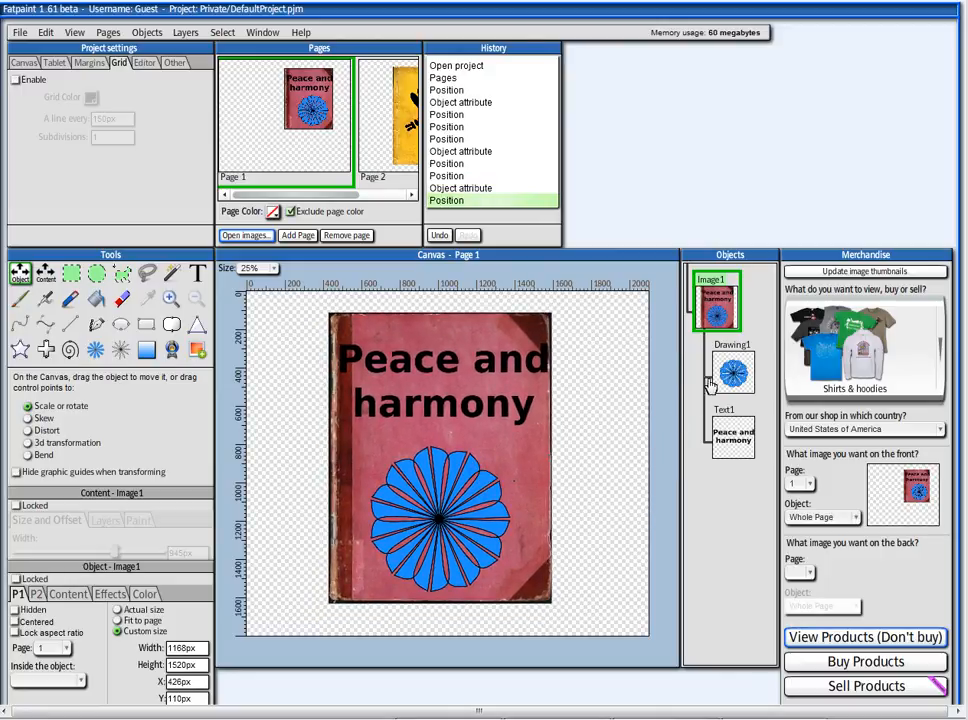
- Try Screen, Erase, then Alpha blend modes on Drawing1 and enlarge the flower mask
click(732, 374)
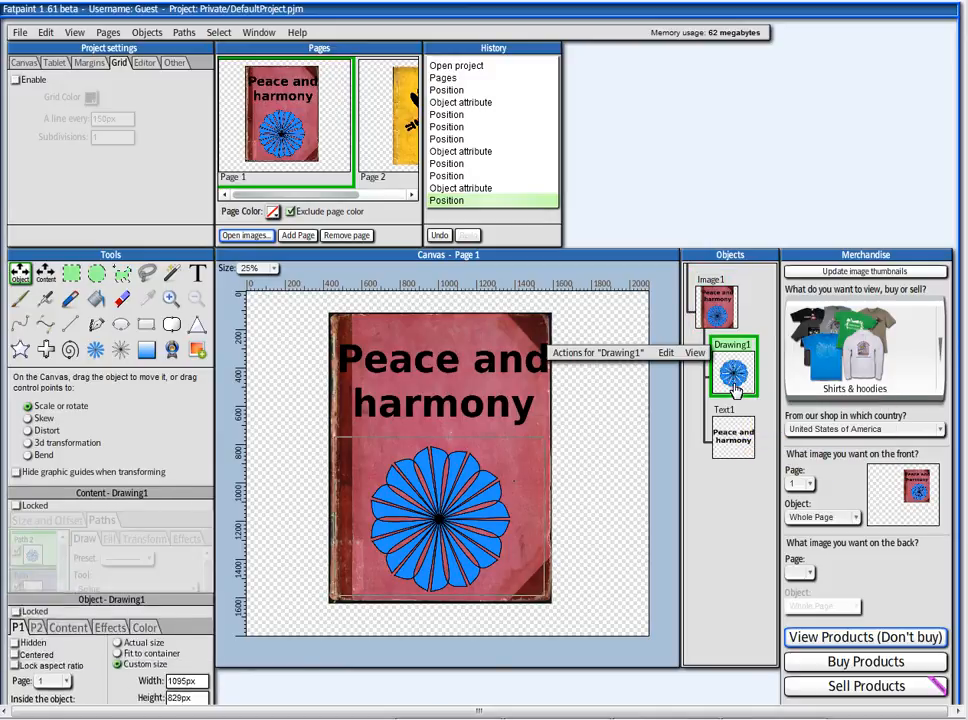
click(37, 387)
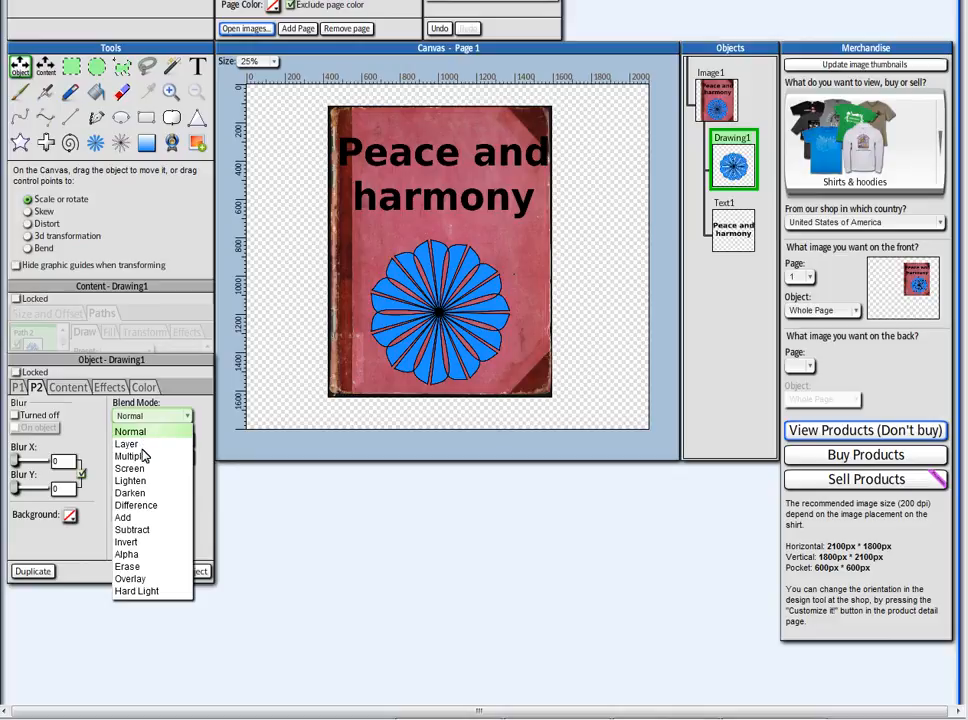
click(130, 467)
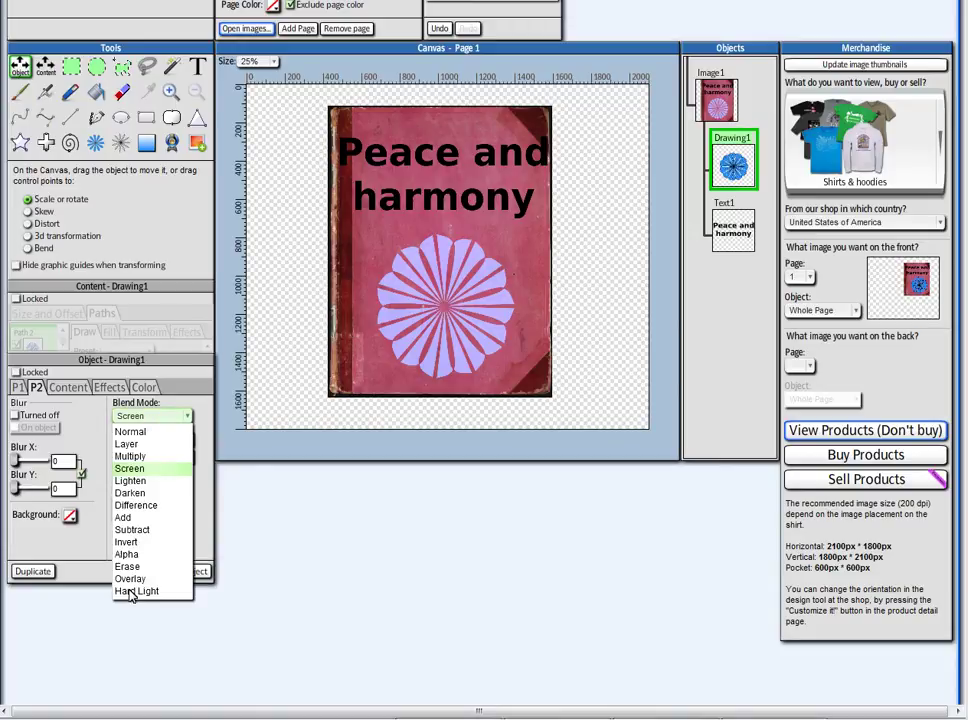
click(127, 566)
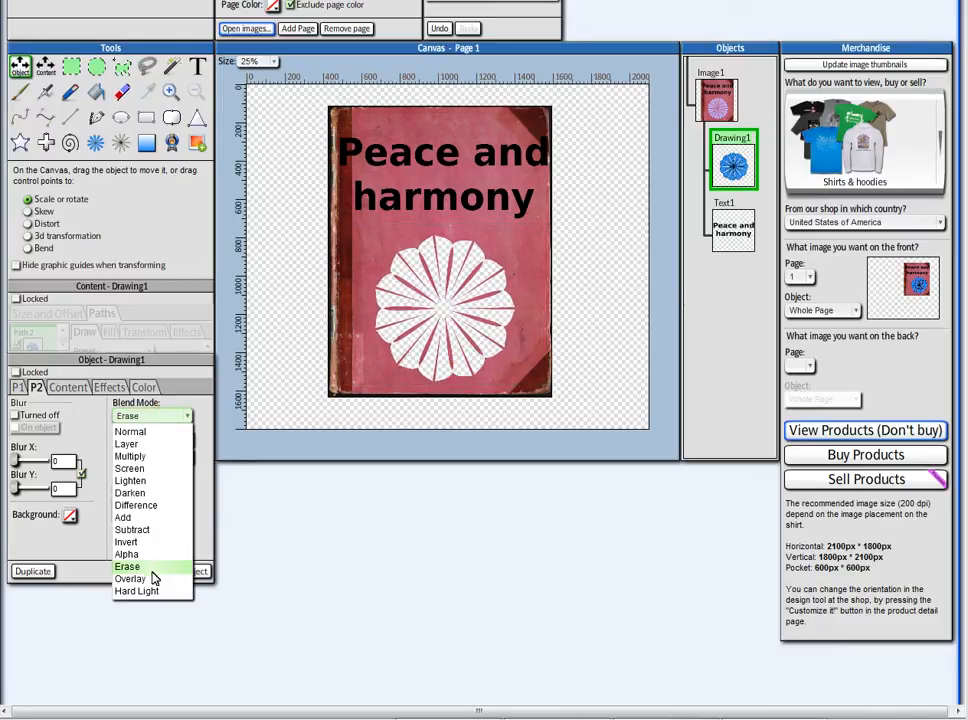
click(127, 553)
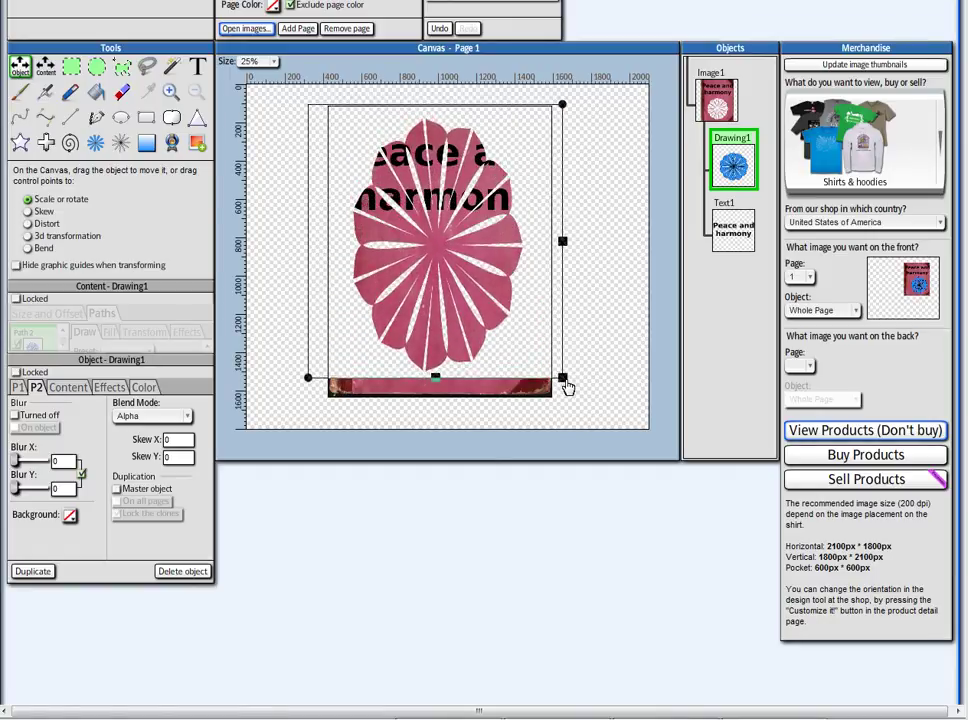
drag(562, 387, 591, 403)
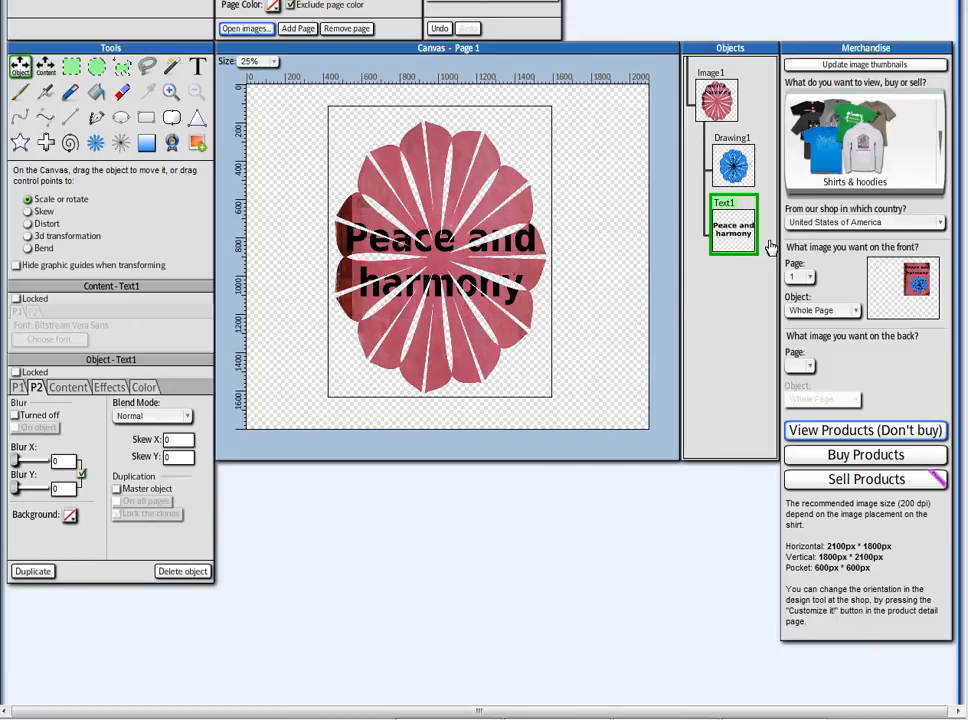
- Select Drawing1 again and set its Blend Mode back to Normal
click(731, 160)
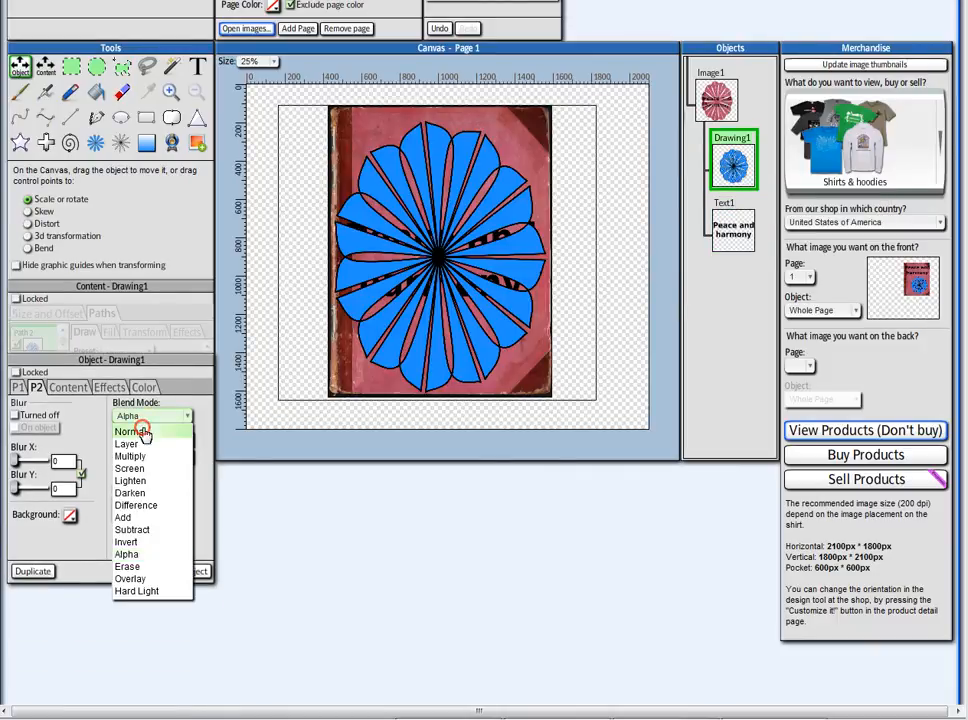
click(128, 430)
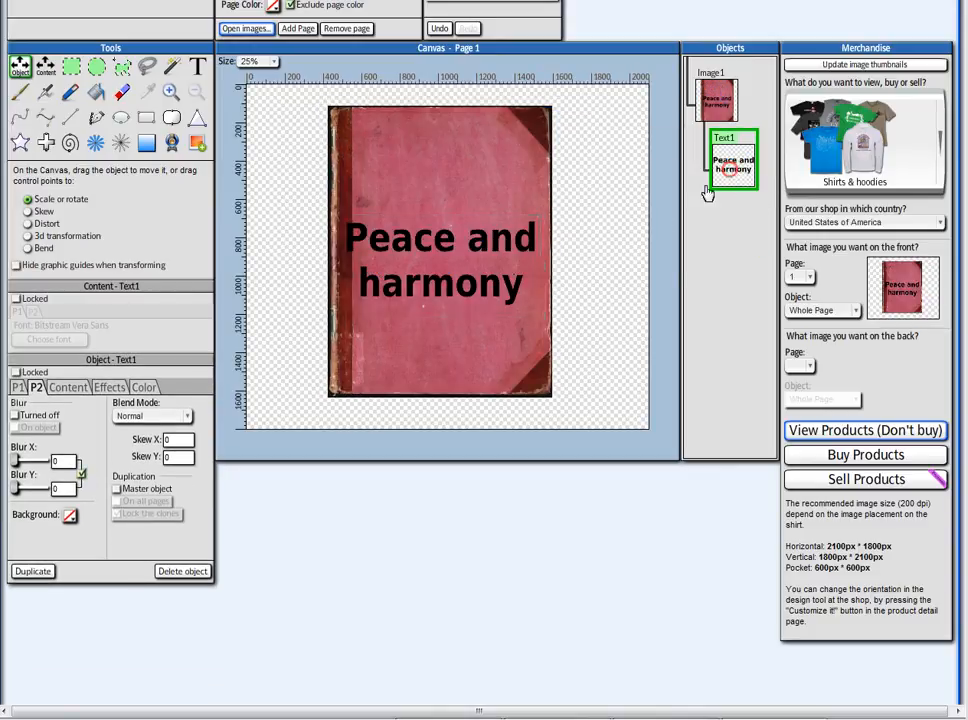
- Move Text1 up, set its Blend Mode to Alpha, enlarge it, and start a rectangle selection
drag(440, 260, 430, 150)
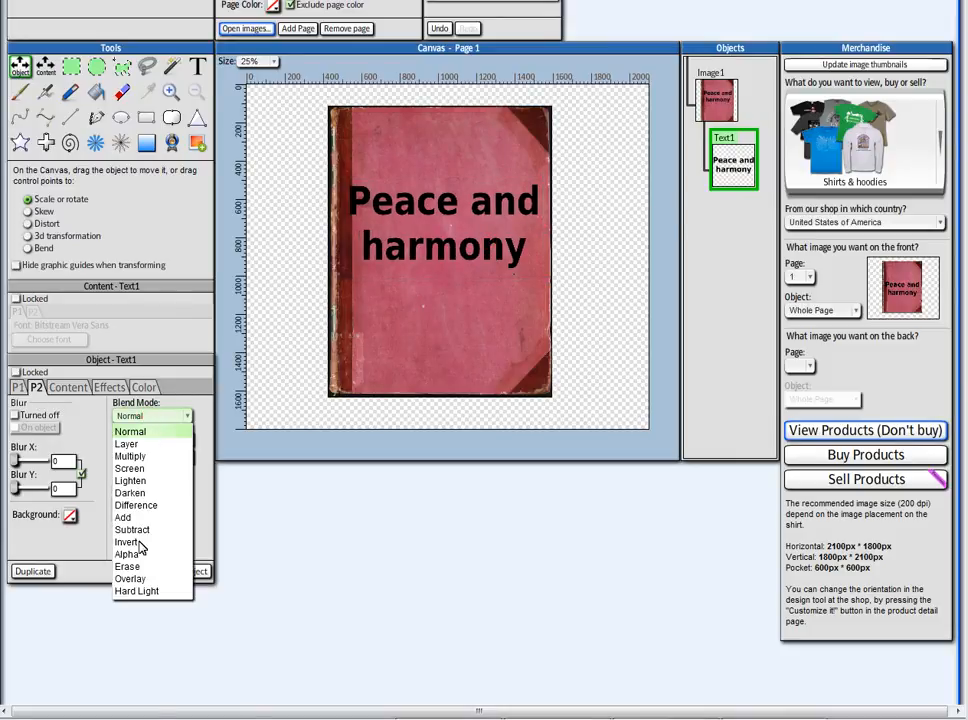
click(126, 554)
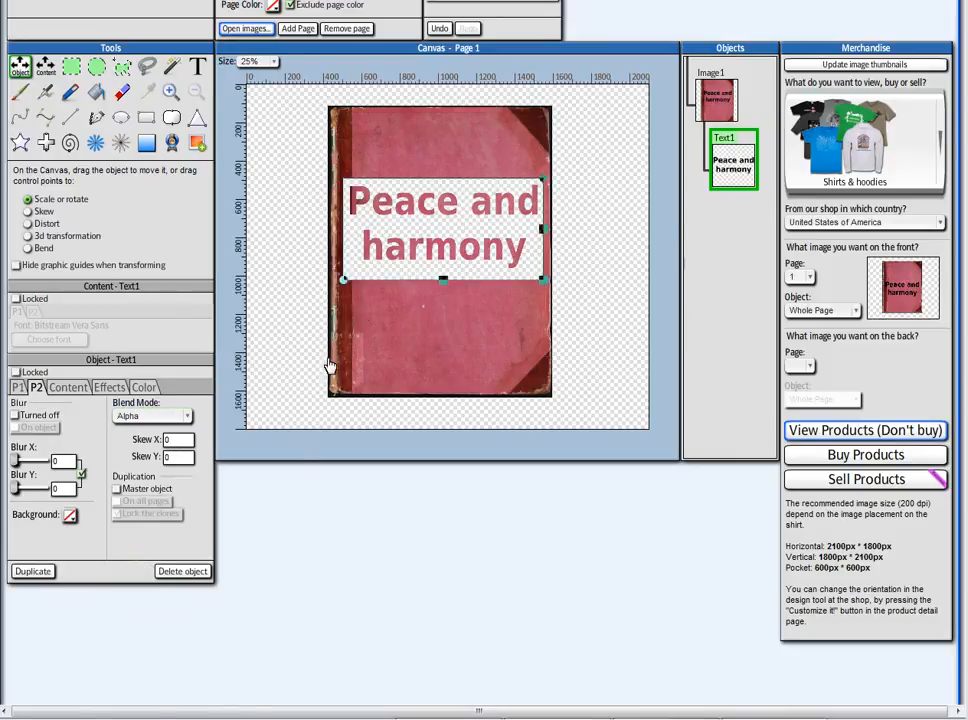
drag(440, 230, 430, 155)
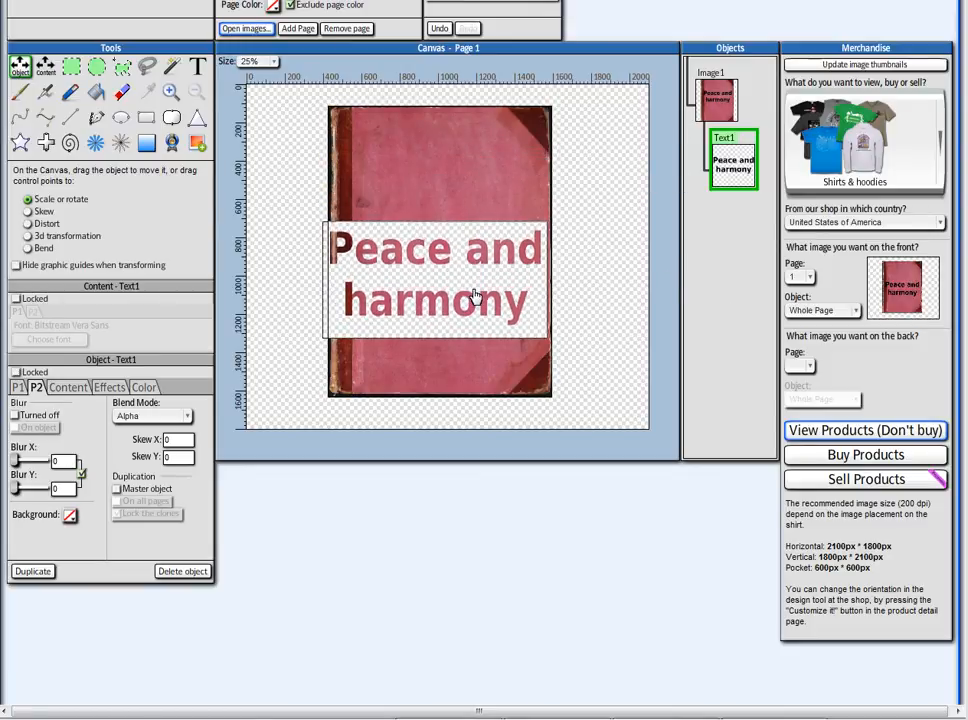
click(475, 295)
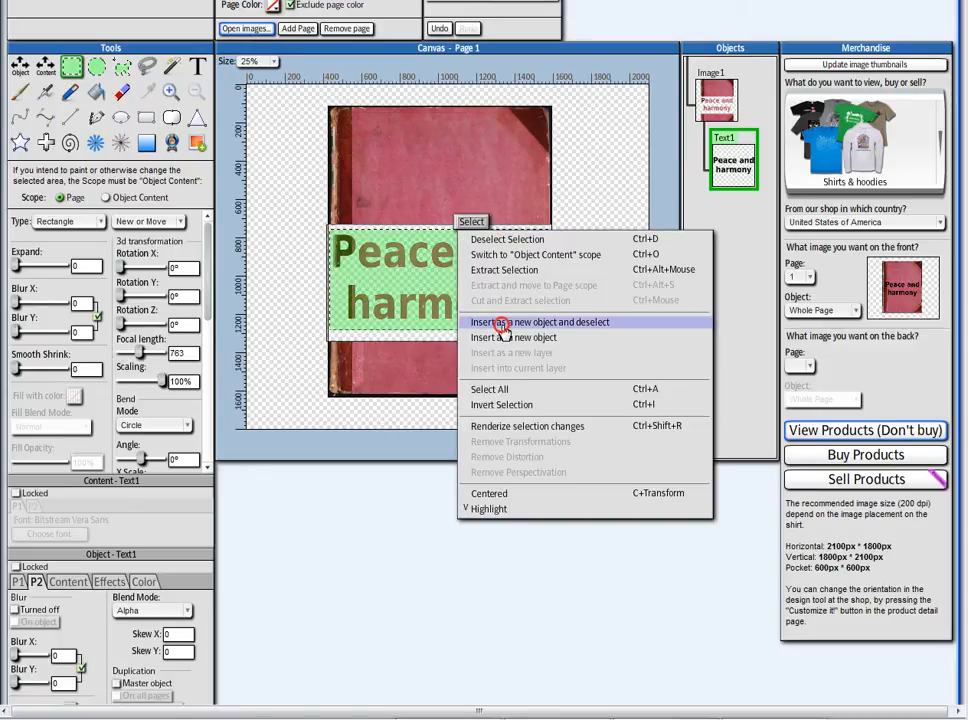
- Insert the lettering as new object Image3, hide the cover, then enlarge and nudge it left
click(522, 321)
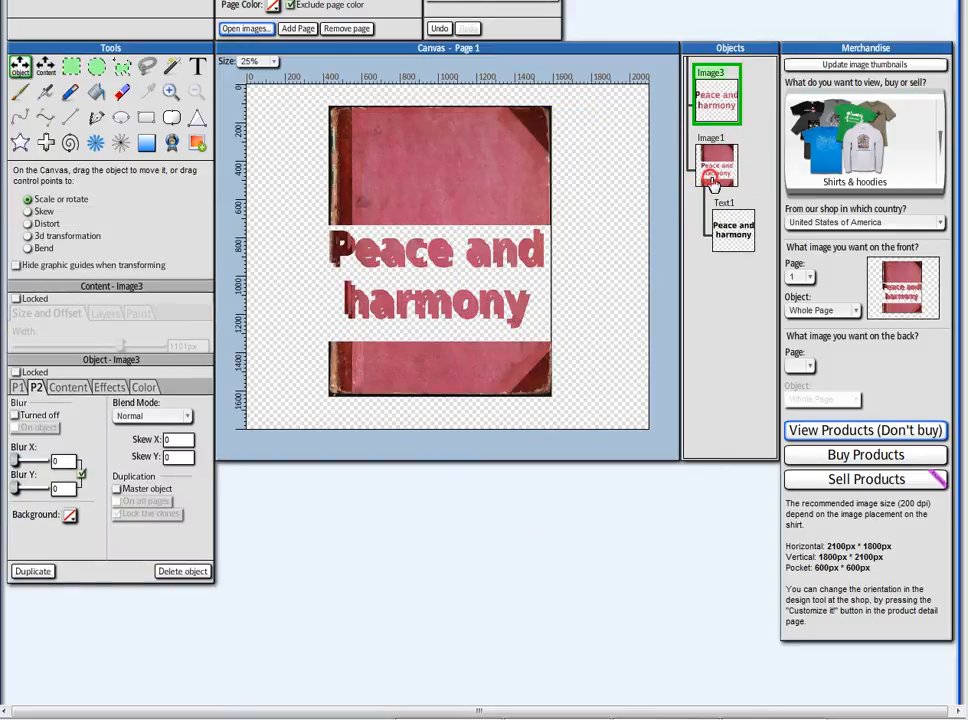
click(715, 165)
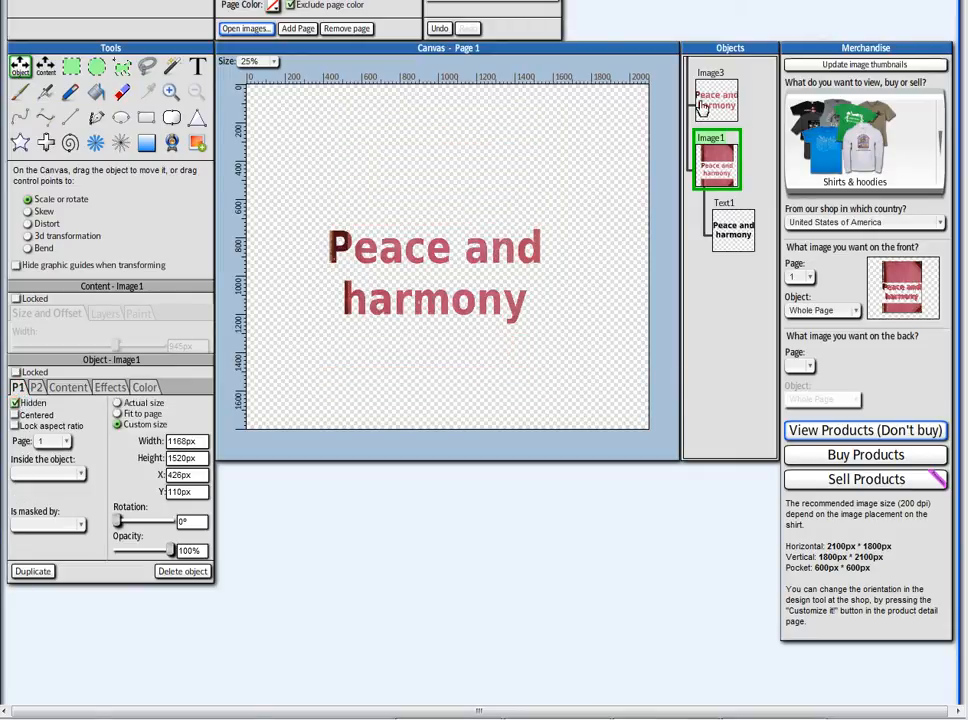
click(714, 99)
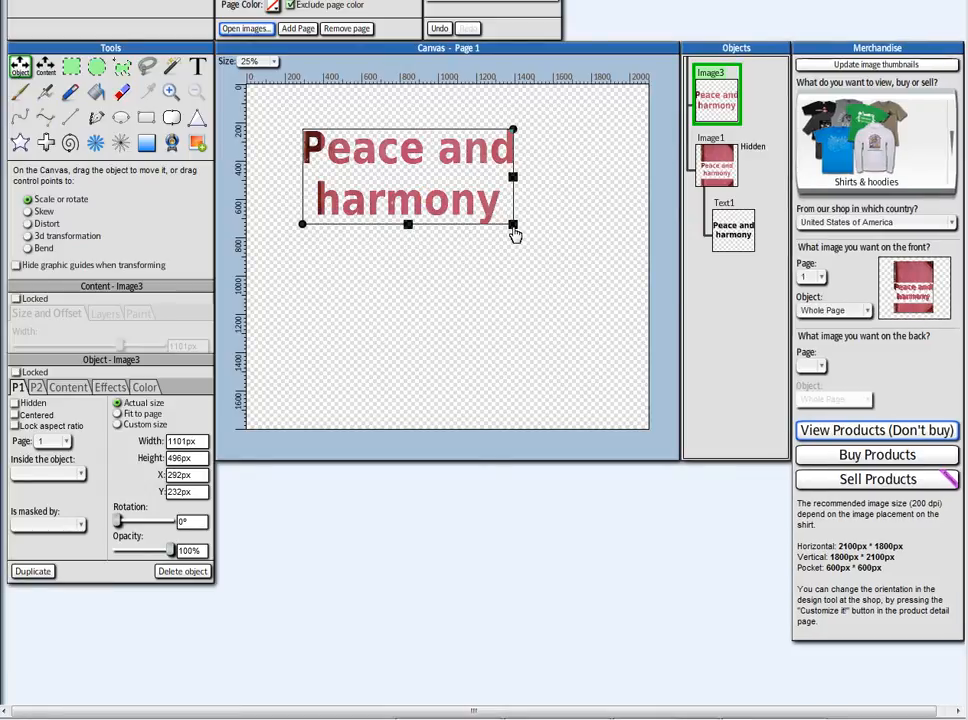
drag(513, 224, 626, 276)
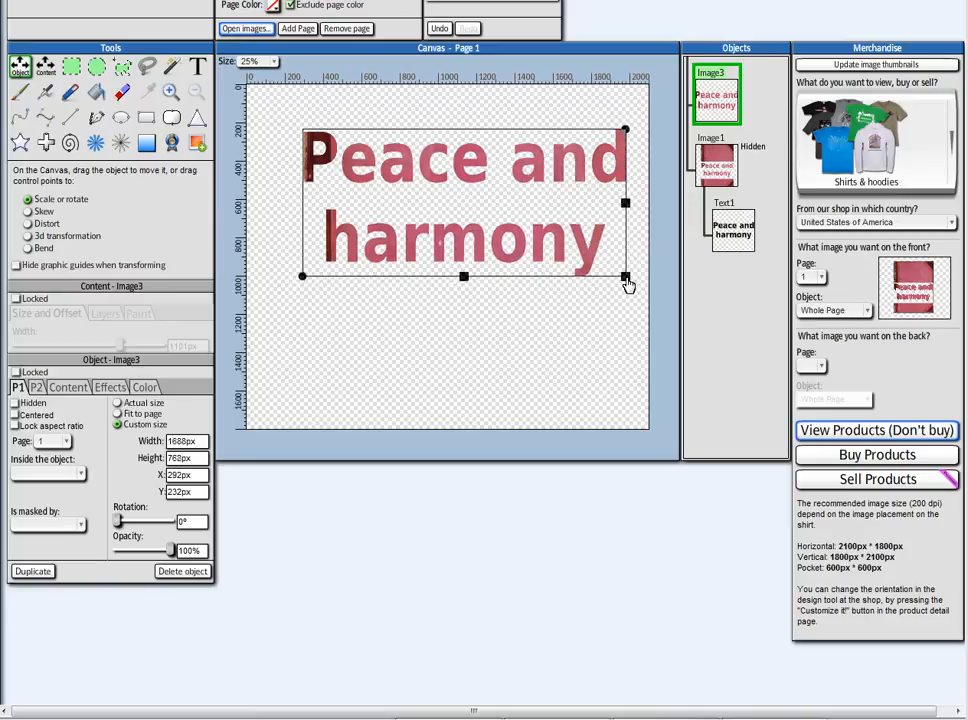
drag(626, 277, 609, 271)
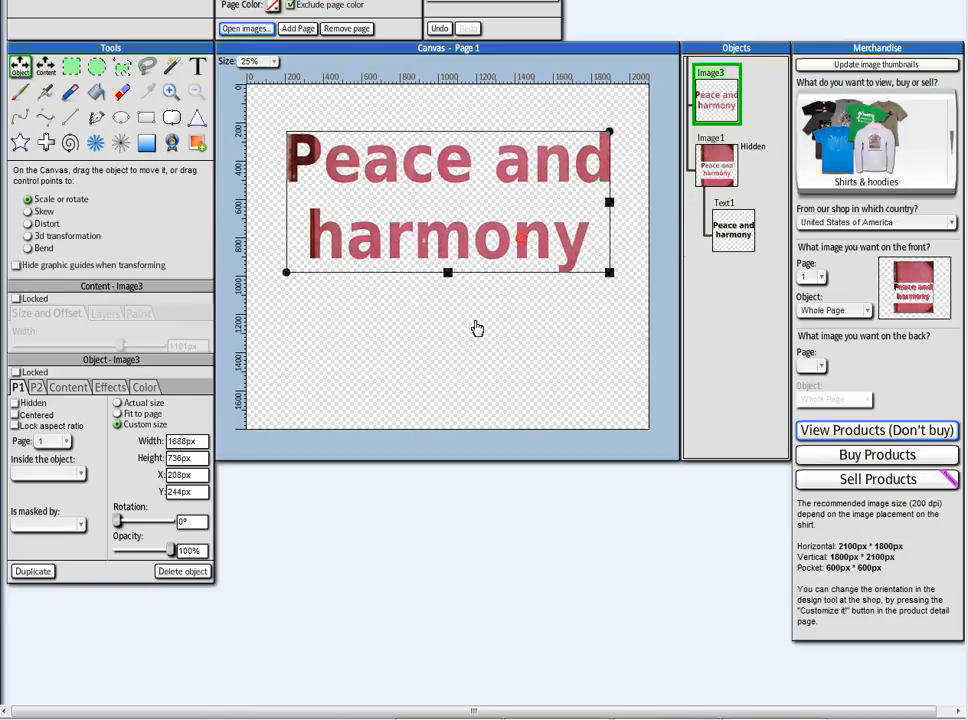
click(109, 387)
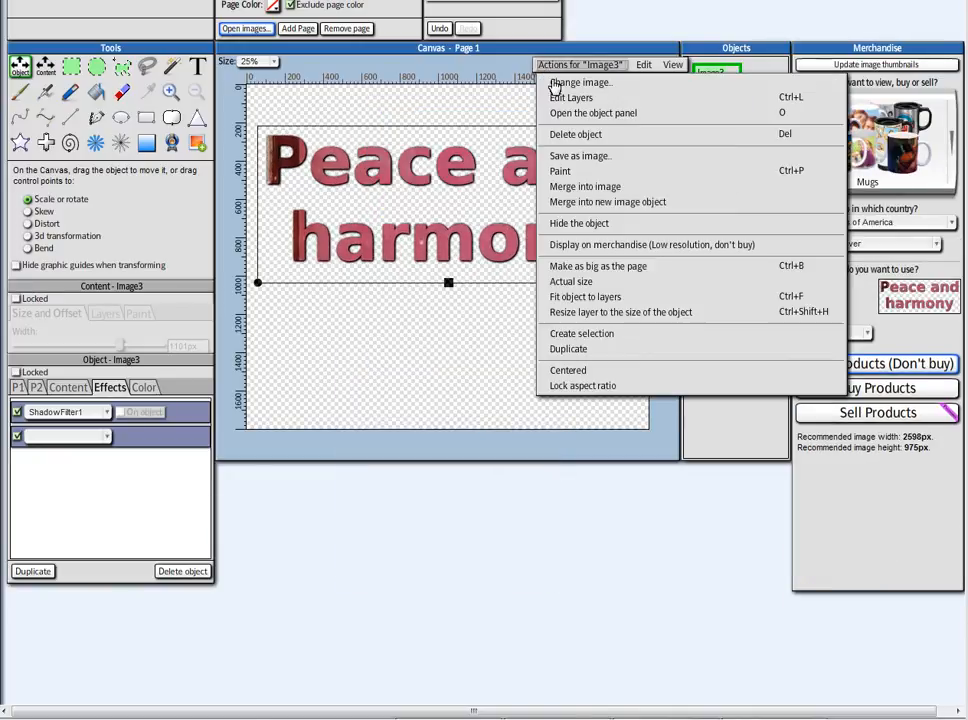
- Delete Image3 and replace Image1 with an ancient-art painting from the Fatpaint collection
click(578, 223)
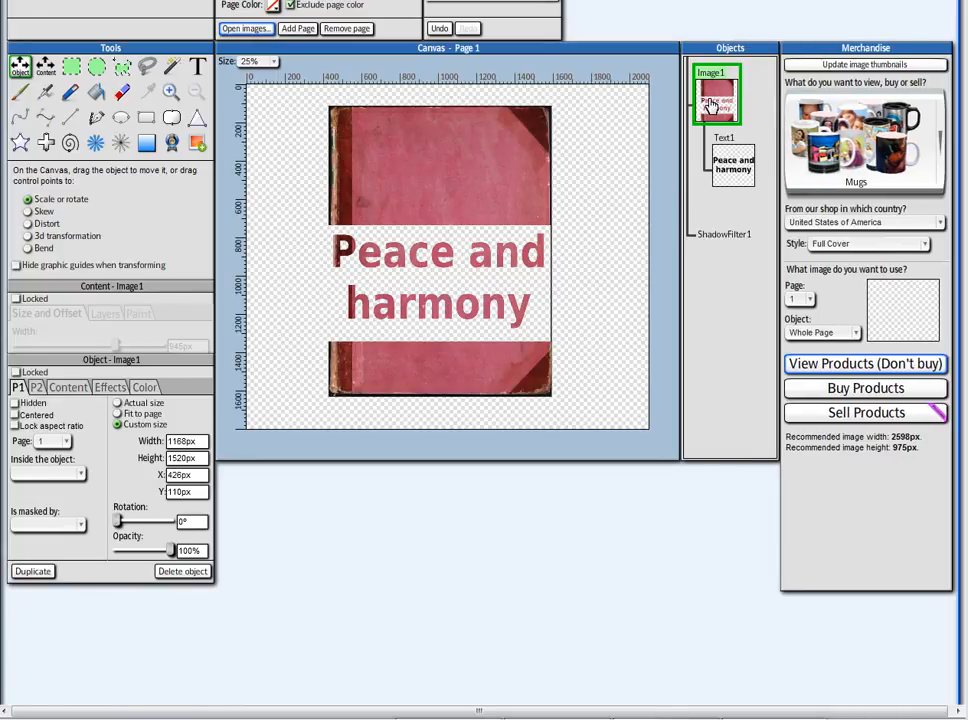
click(715, 105)
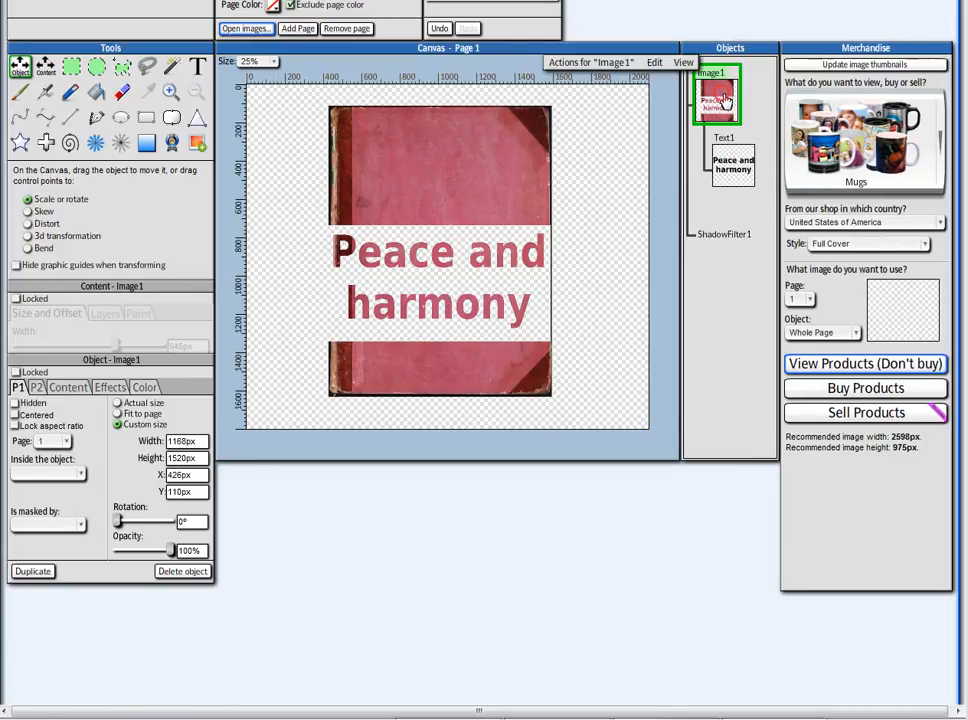
click(244, 28)
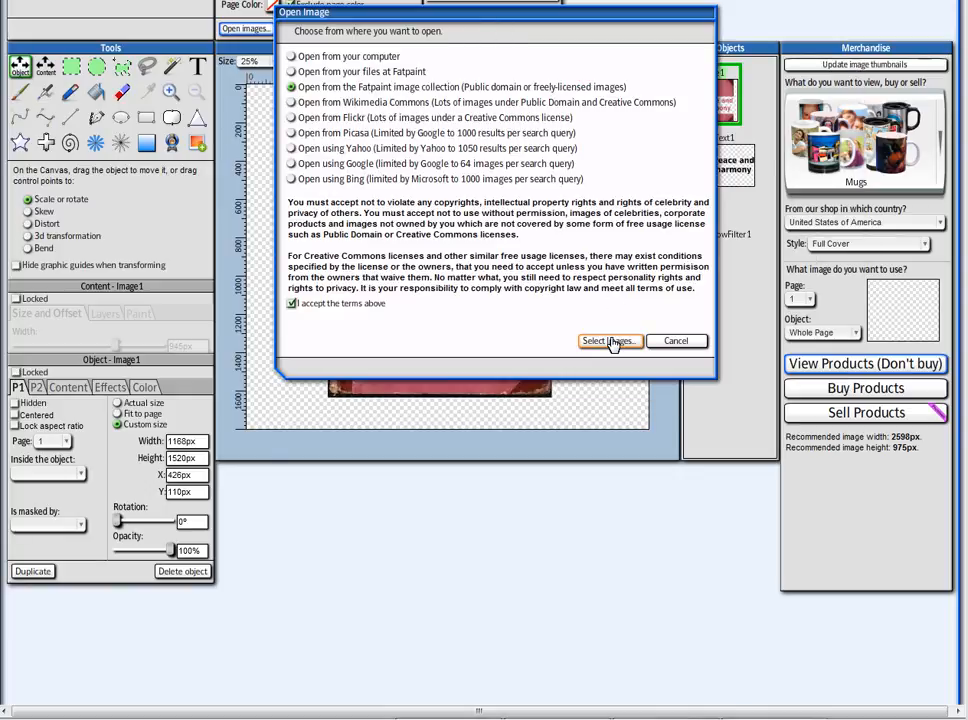
click(608, 341)
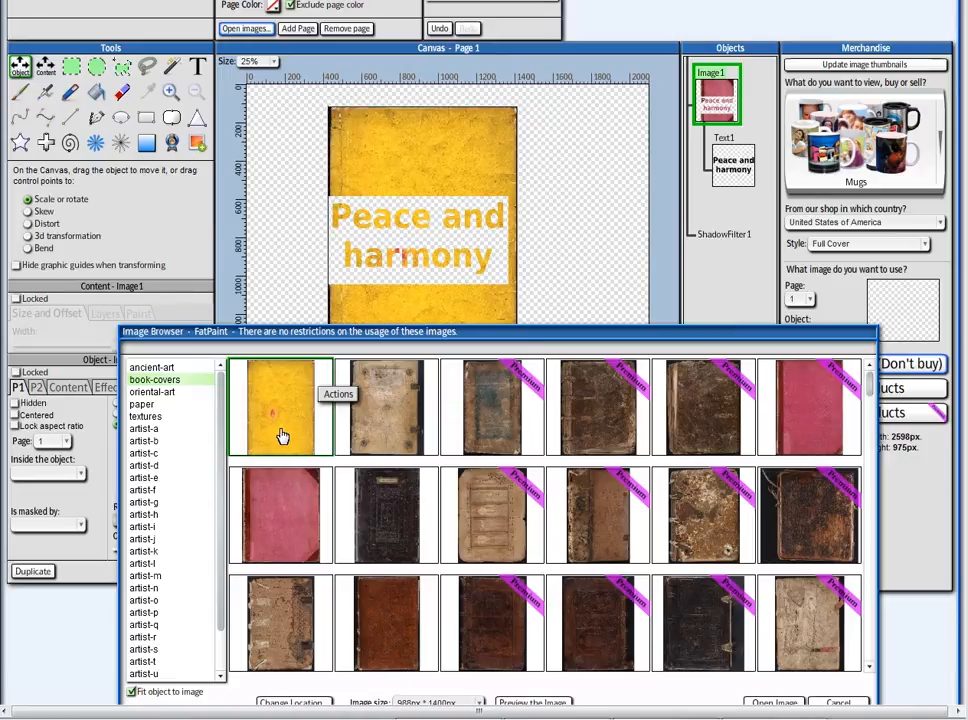
click(152, 367)
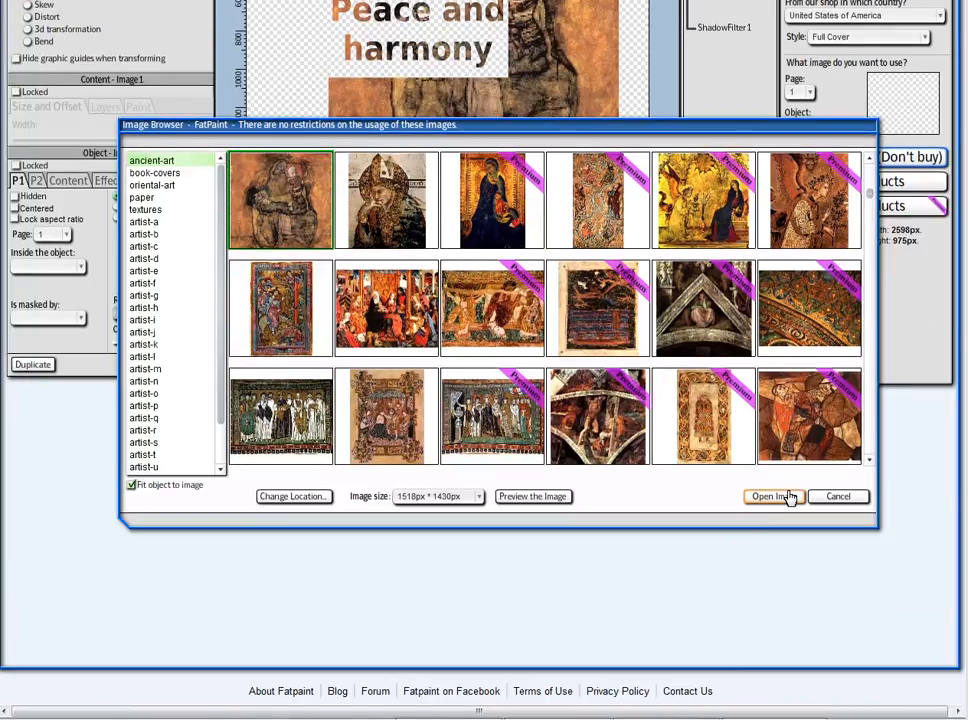
click(772, 496)
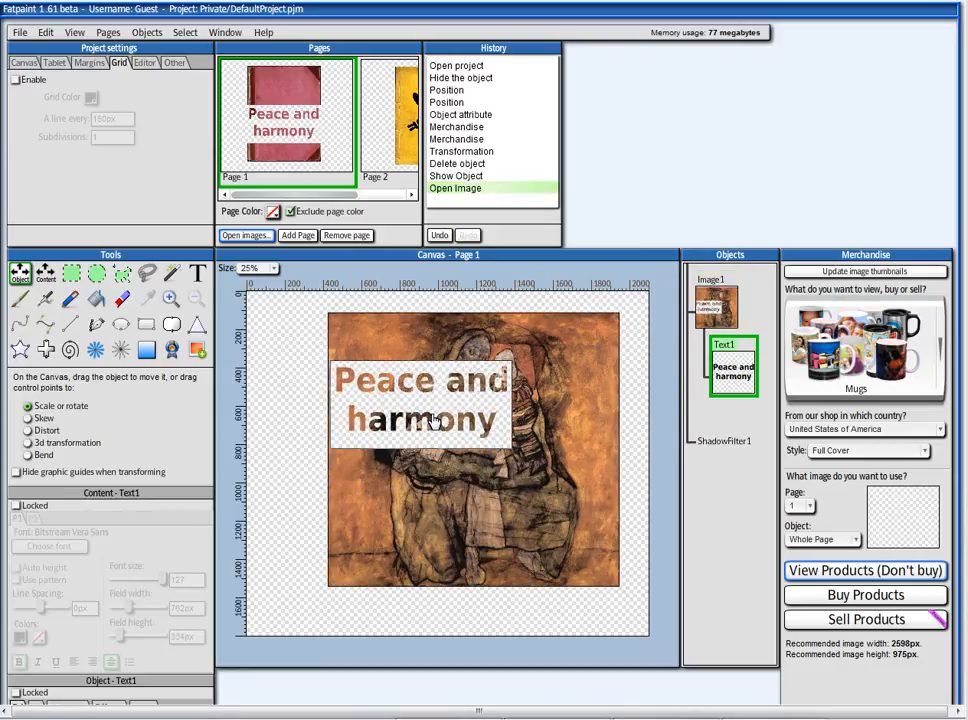
- Enlarge Text1 over the painting and insert the painted lettering as a new object
click(420, 400)
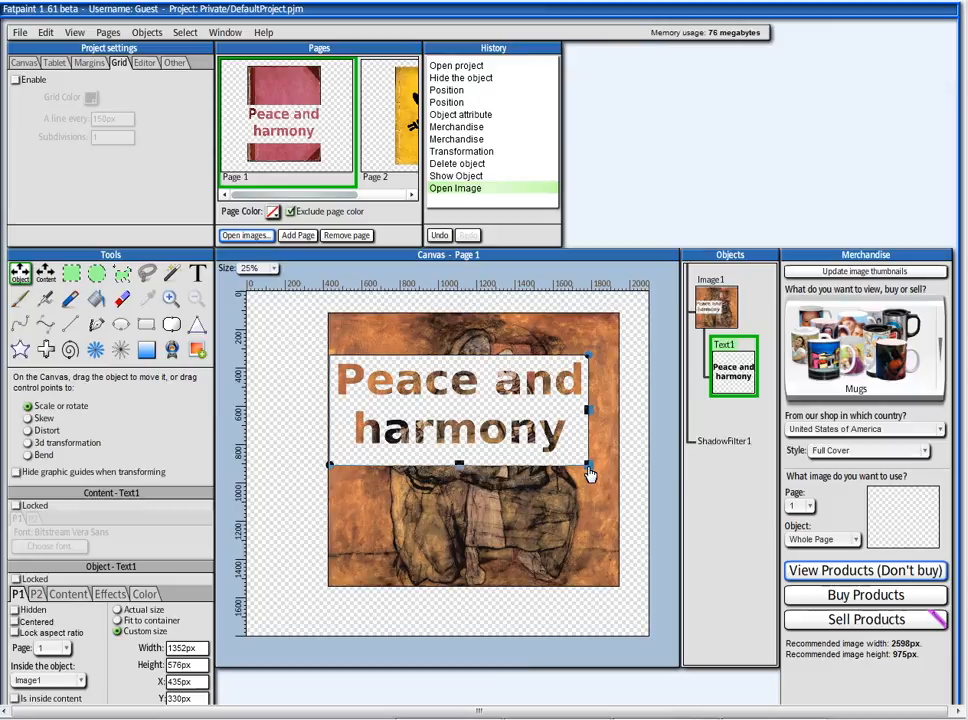
drag(589, 465, 610, 480)
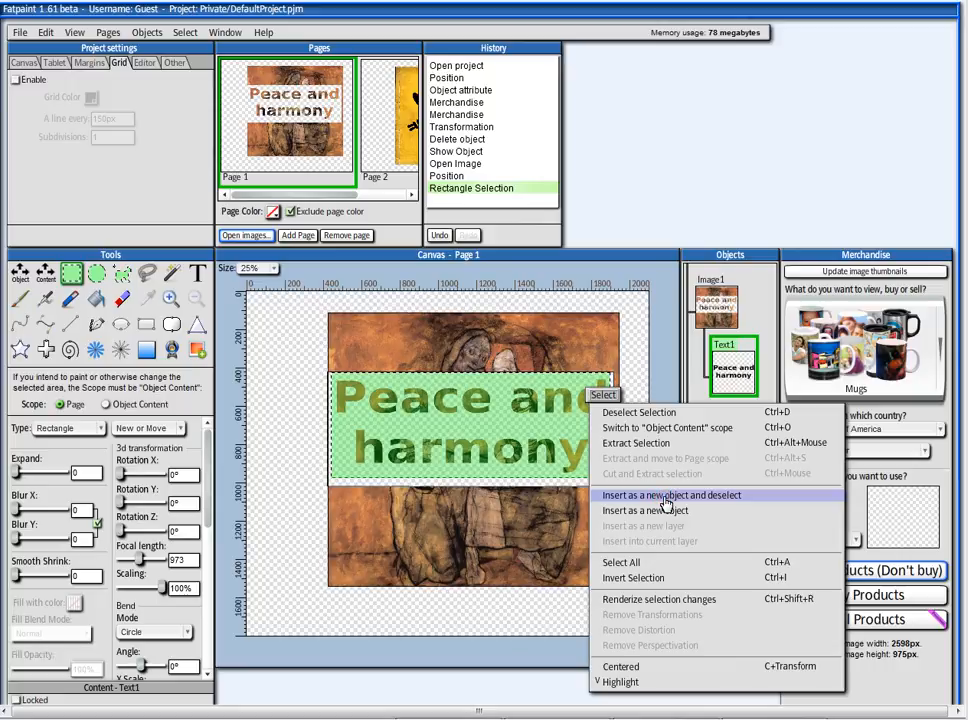
click(672, 495)
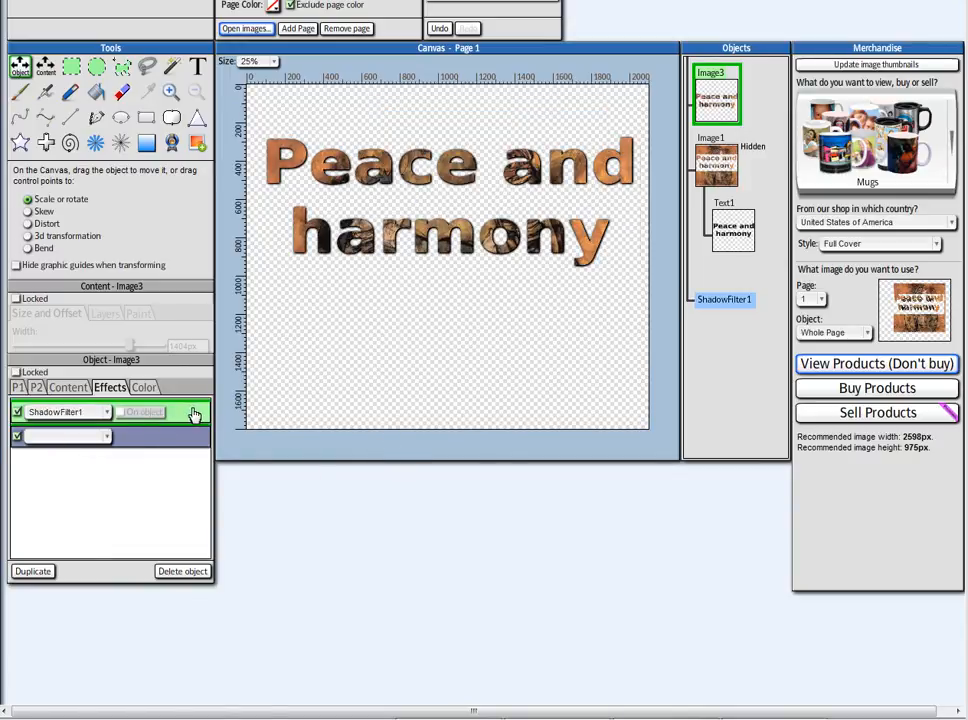
mouse_move(720, 300)
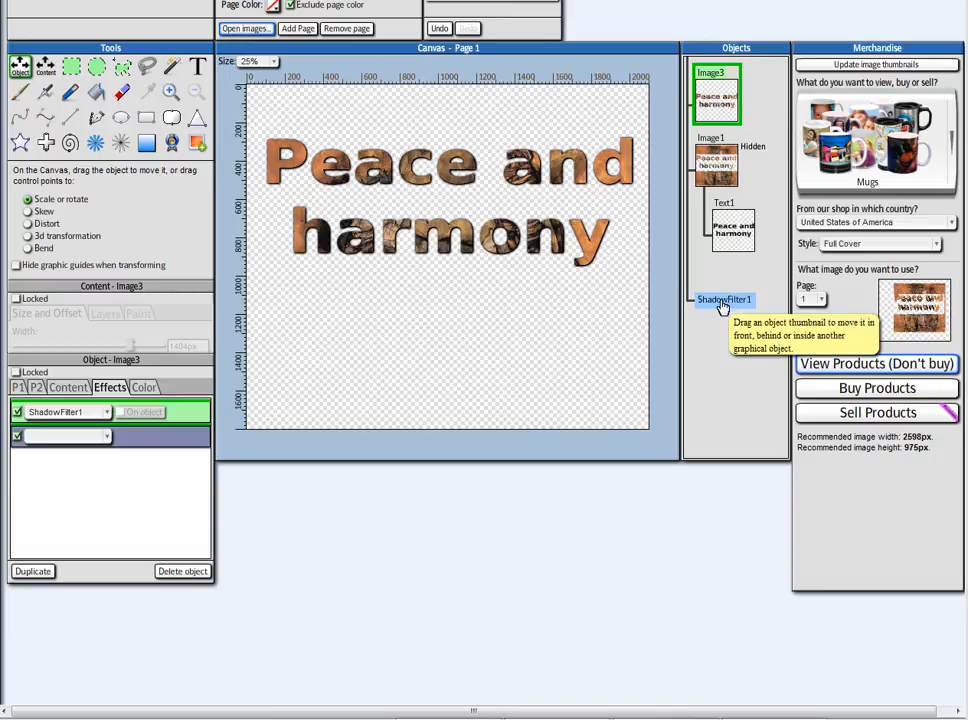
- Raise ShadowFilter1 Blur X/Y to 24, then set Saturation 60 and Contrast 16
right_click(724, 299)
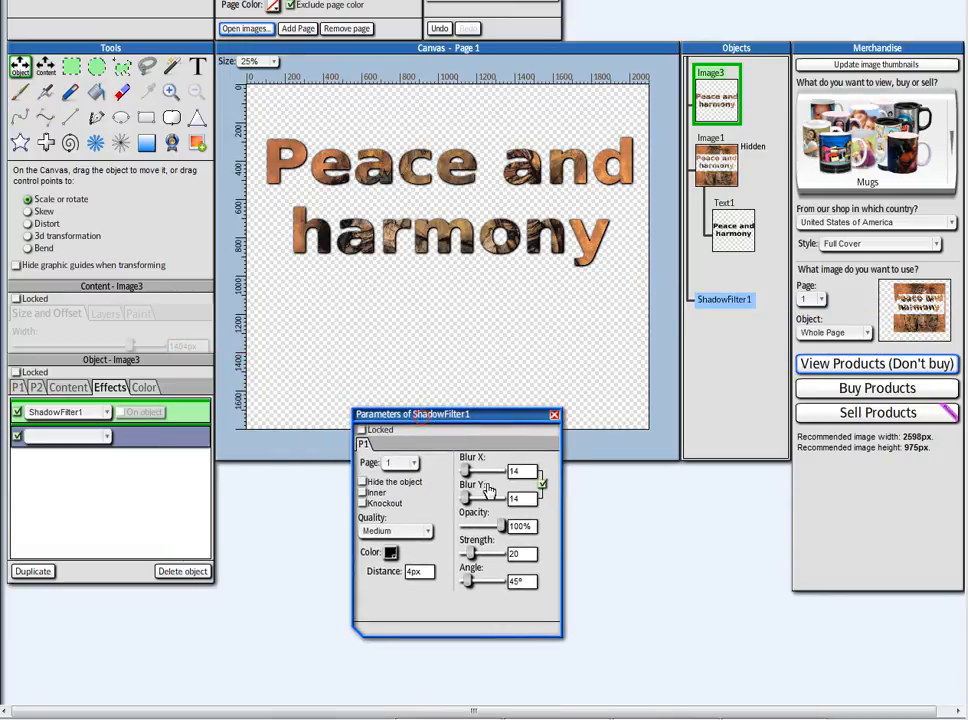
drag(478, 471, 485, 471)
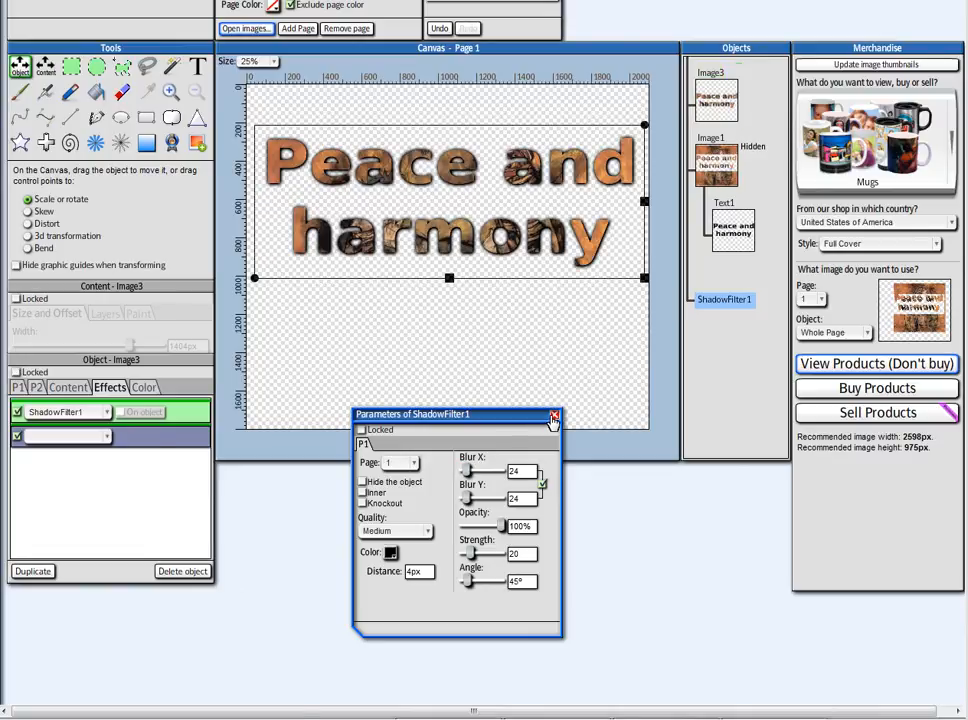
click(552, 414)
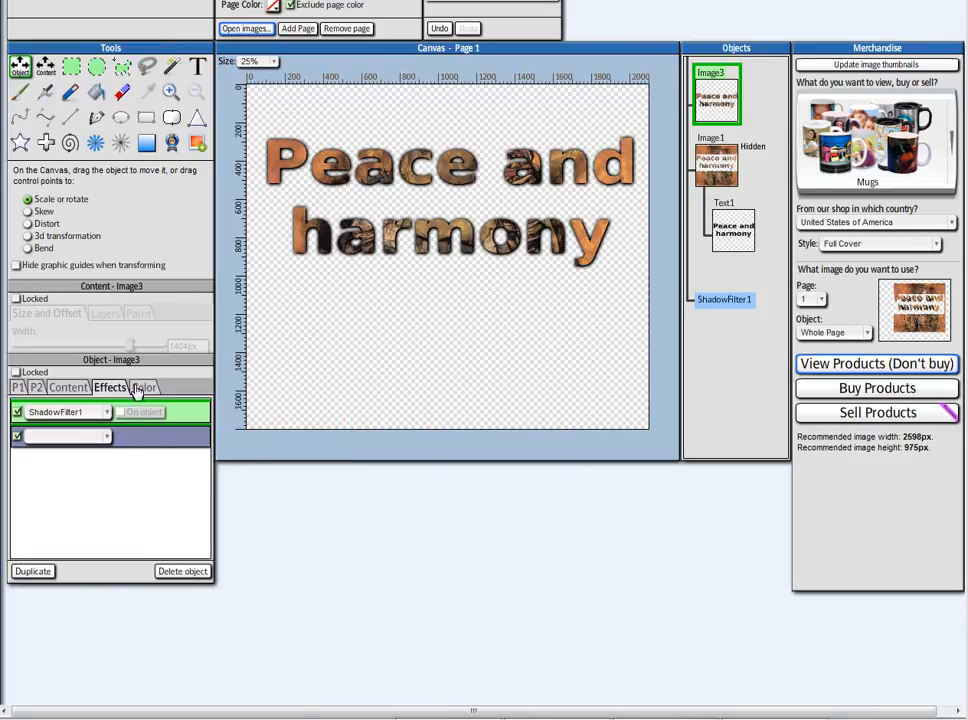
click(144, 387)
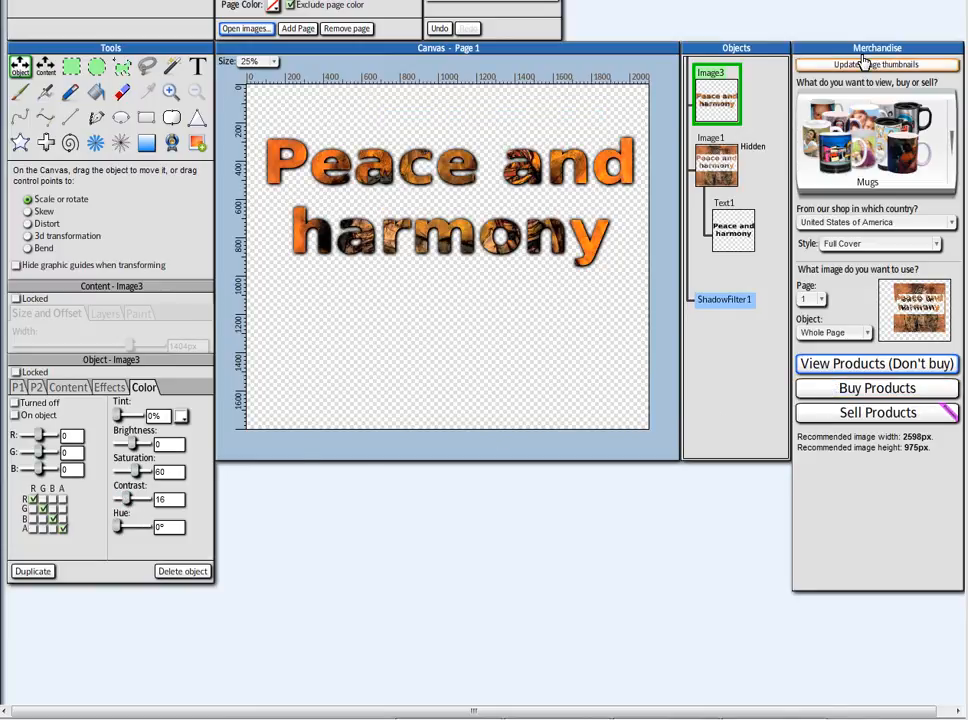
- Refresh the product thumbnails and view Zazzle mug products with the lettering design
click(865, 332)
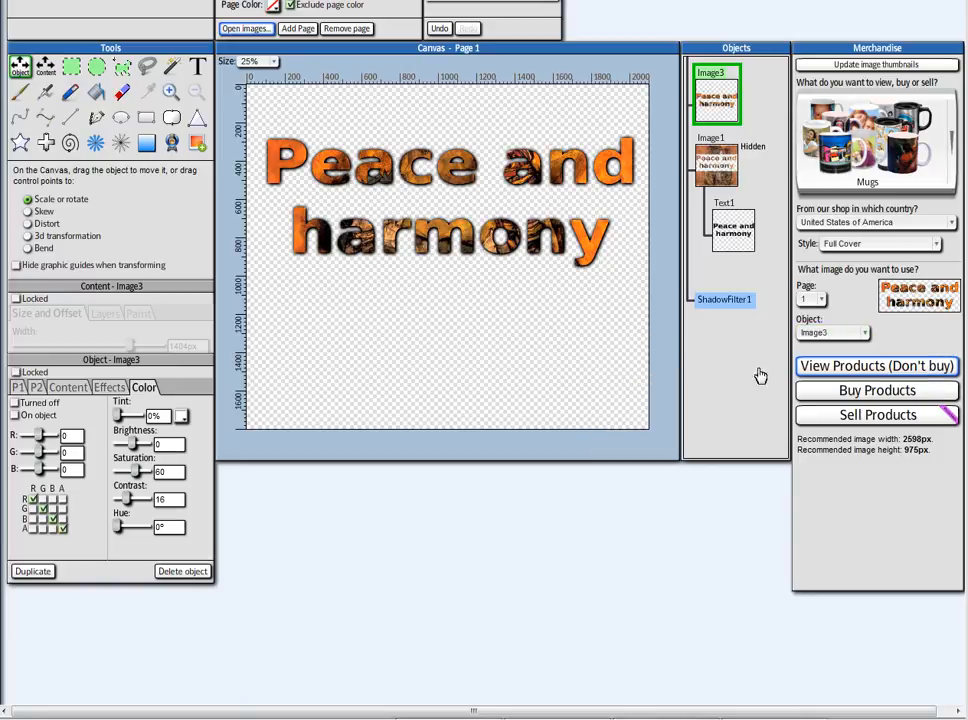
click(875, 365)
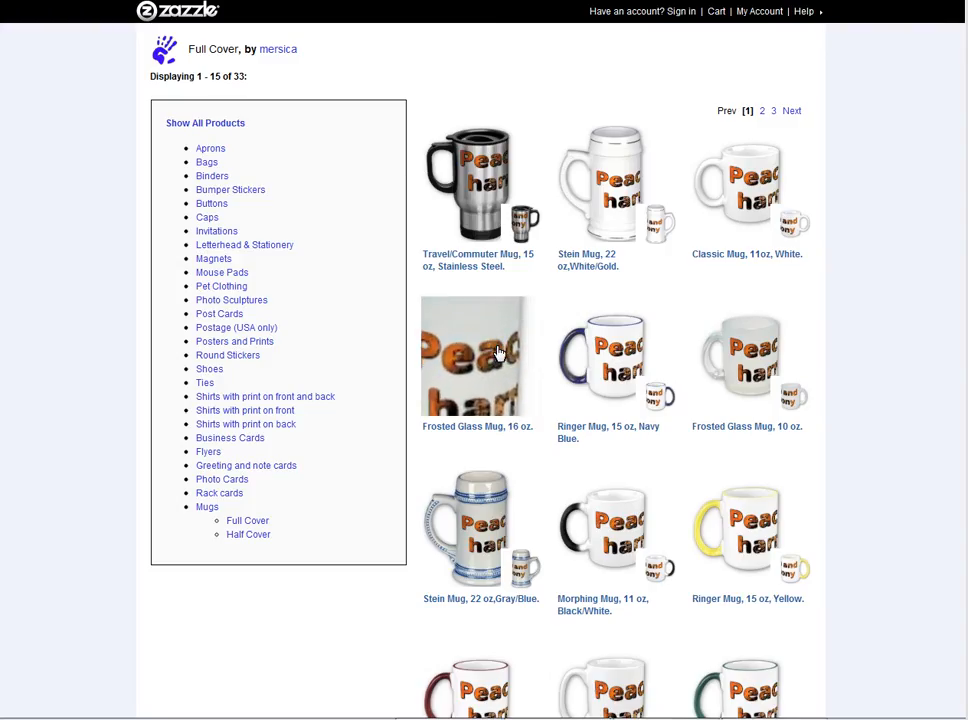
- Preview the design on the 16 oz frosted glass mug, then the 22 oz white/gold stein
click(479, 355)
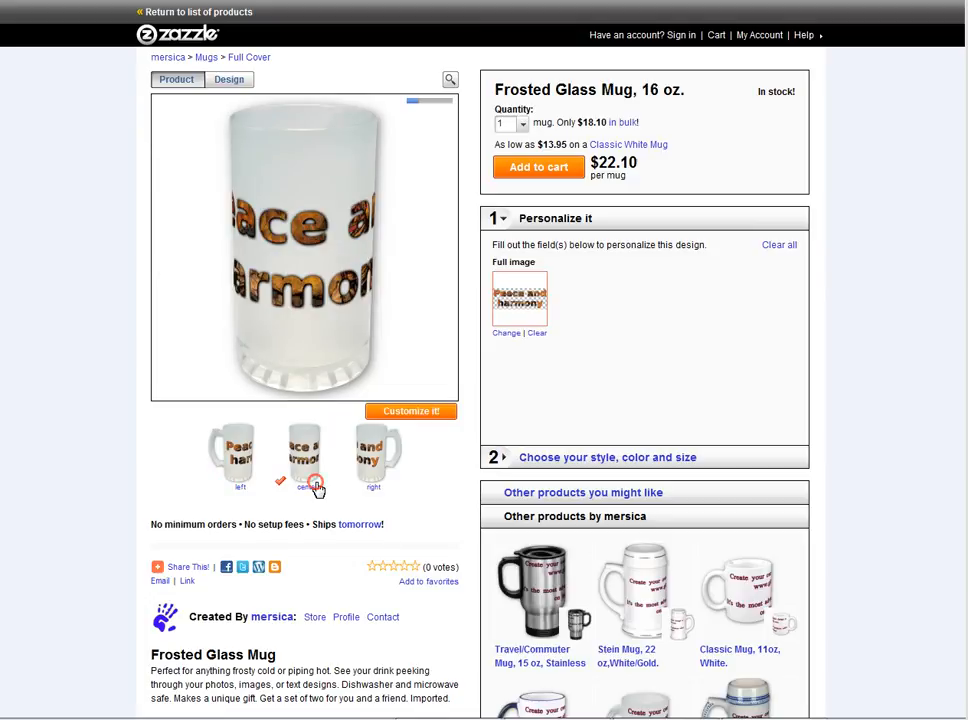
click(238, 456)
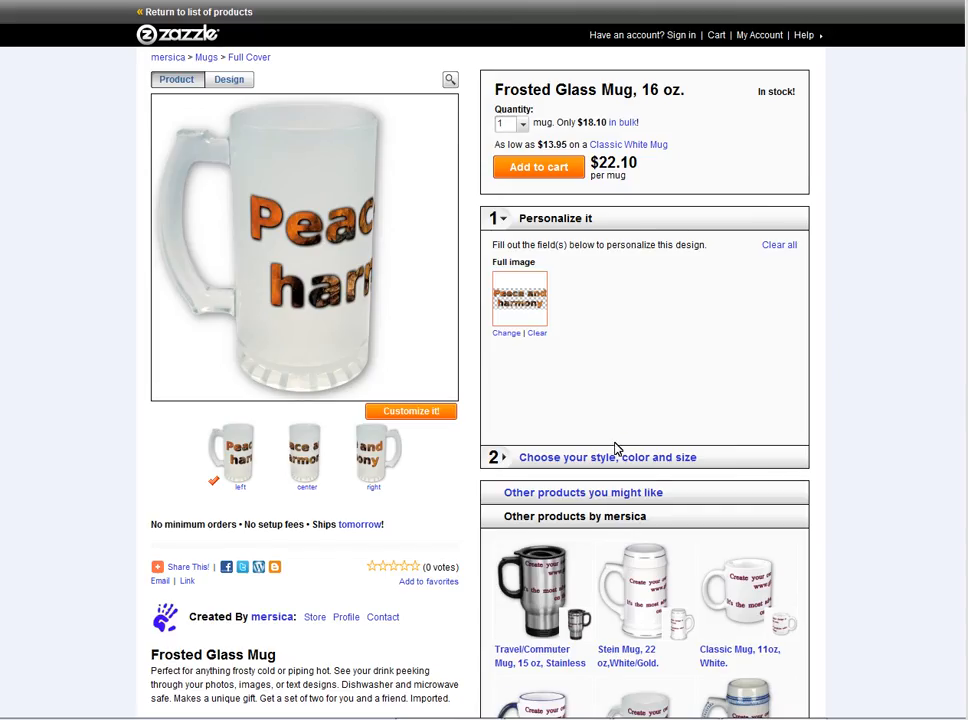
scroll(down, 3)
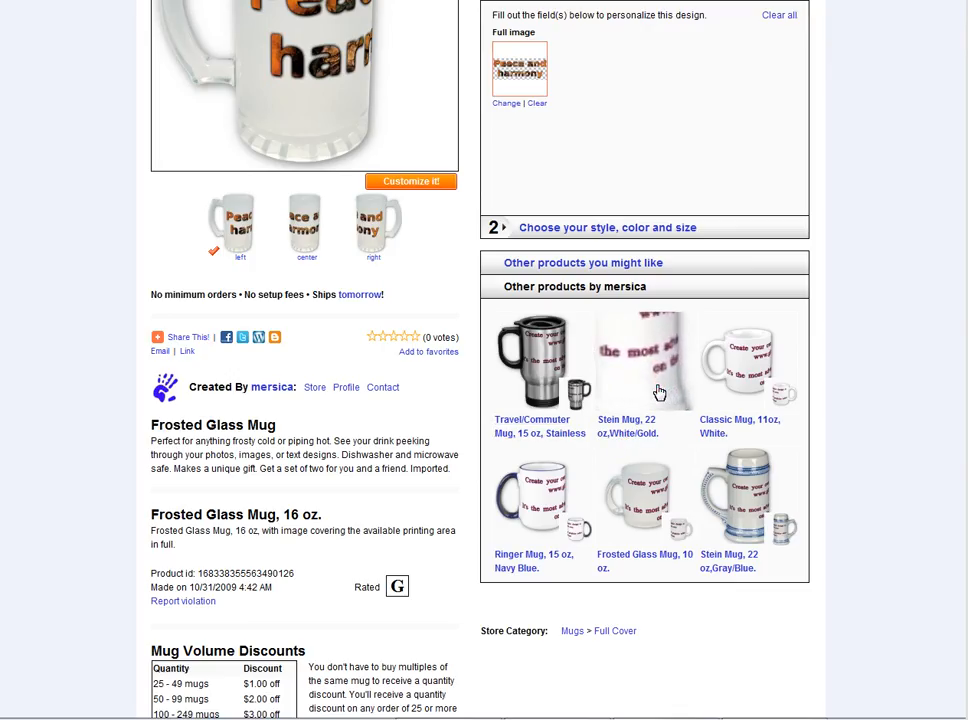
click(645, 362)
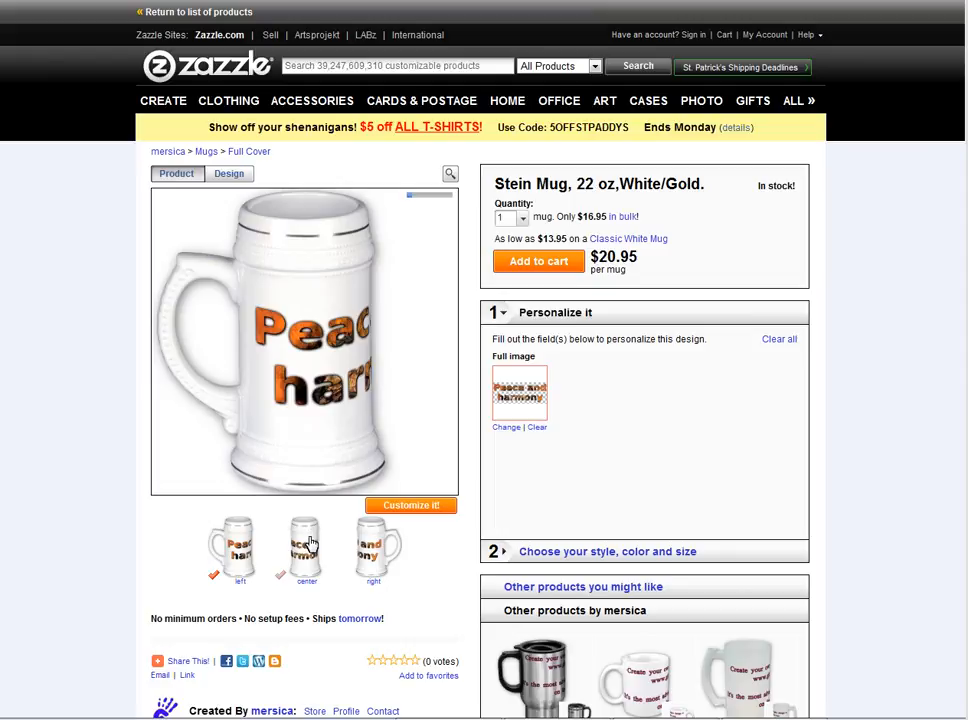